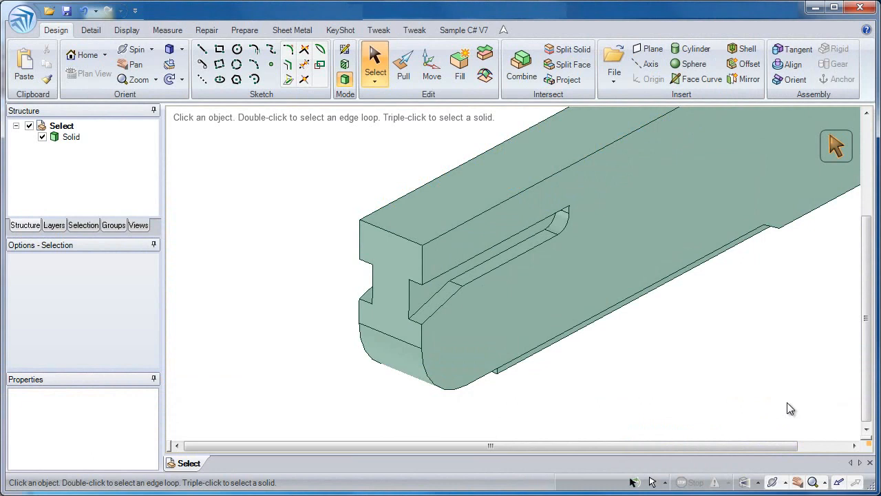
mouse_move(723, 405)
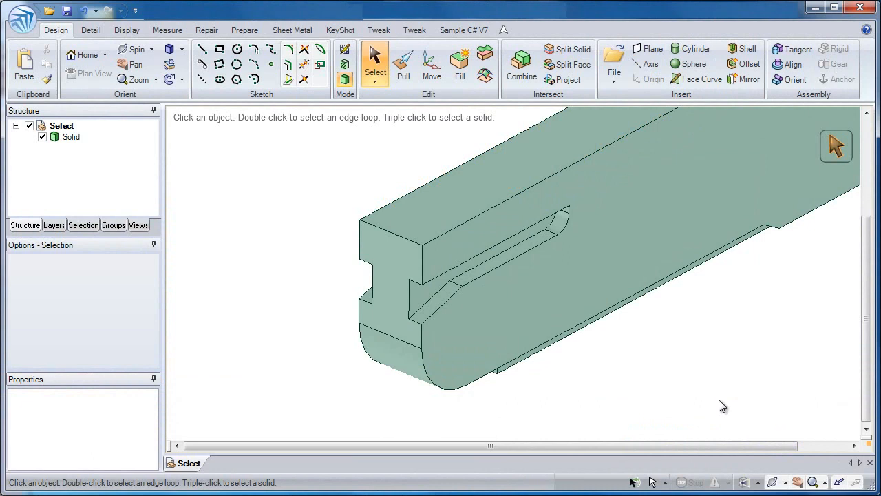
mouse_move(310, 232)
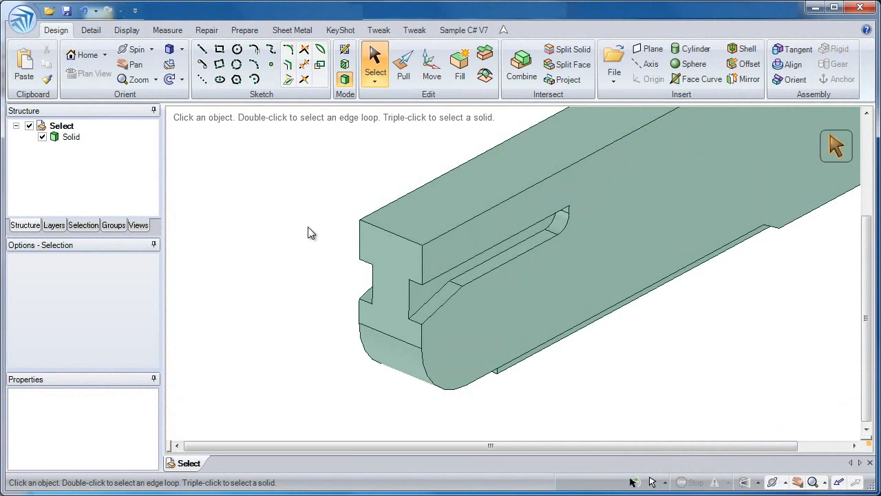
mouse_move(309, 217)
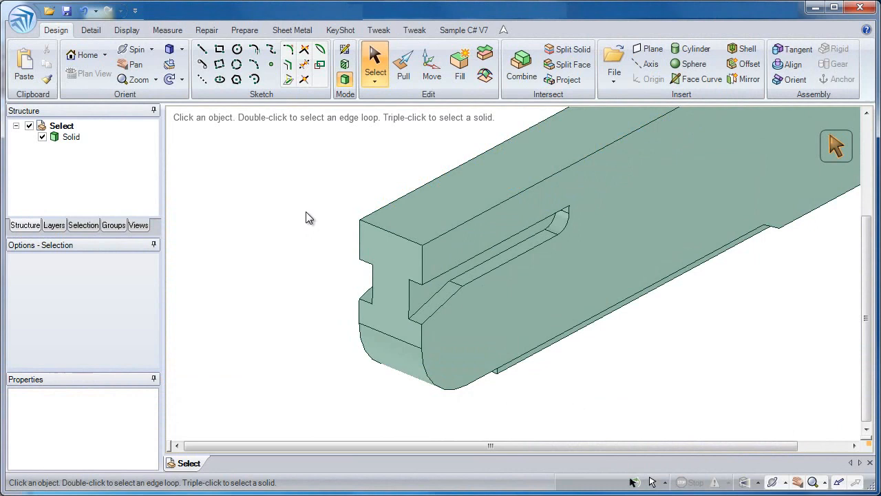
Step: Pick the top face, front end face, large side face, then the front corner edge, one at a time
click(379, 213)
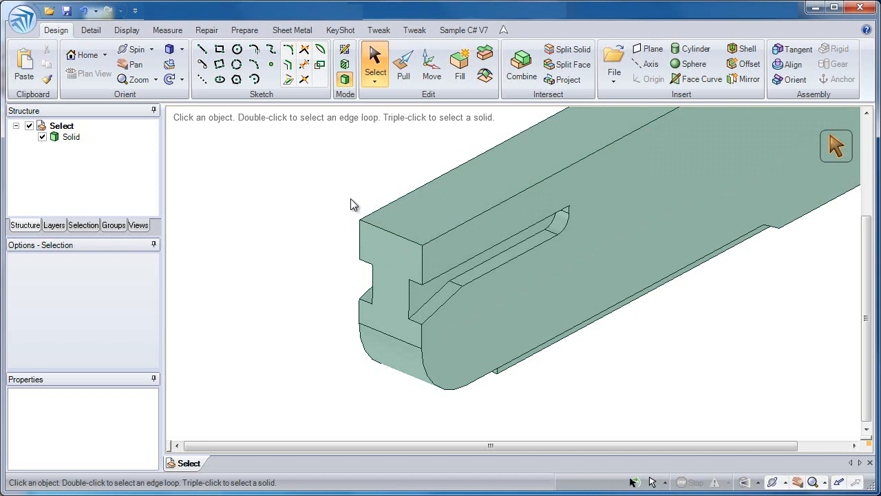
mouse_move(375, 58)
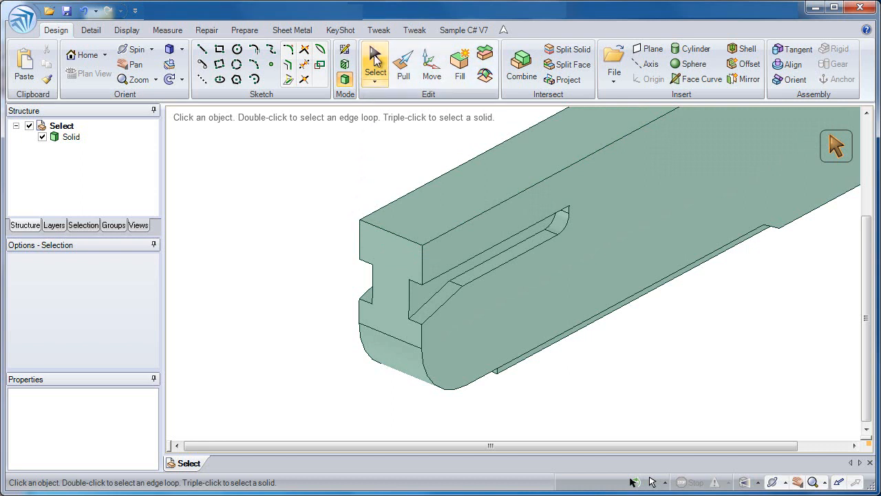
mouse_move(370, 199)
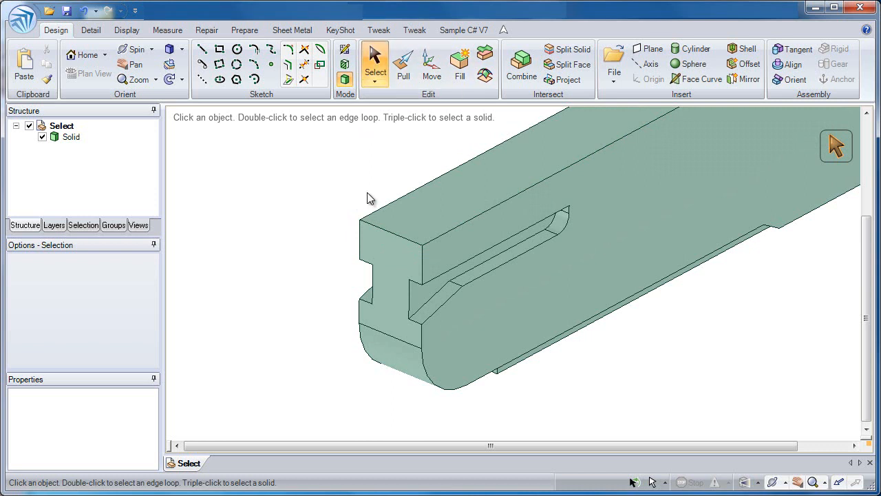
click(448, 229)
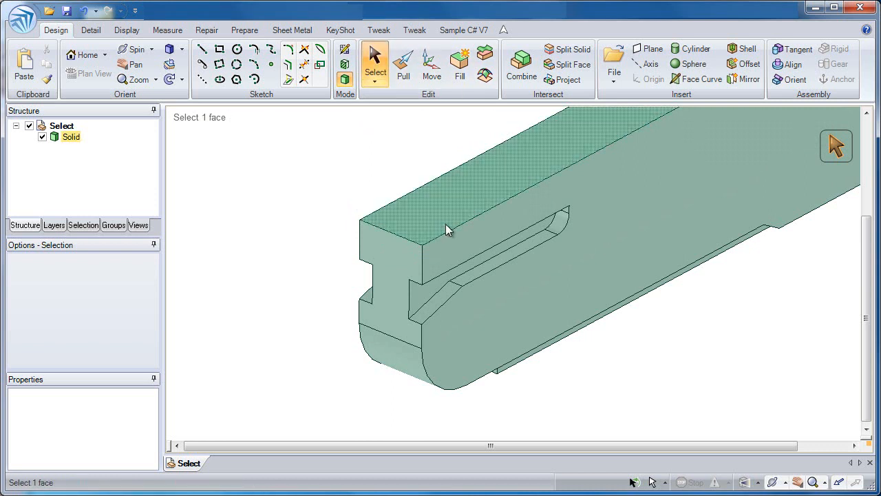
mouse_move(441, 225)
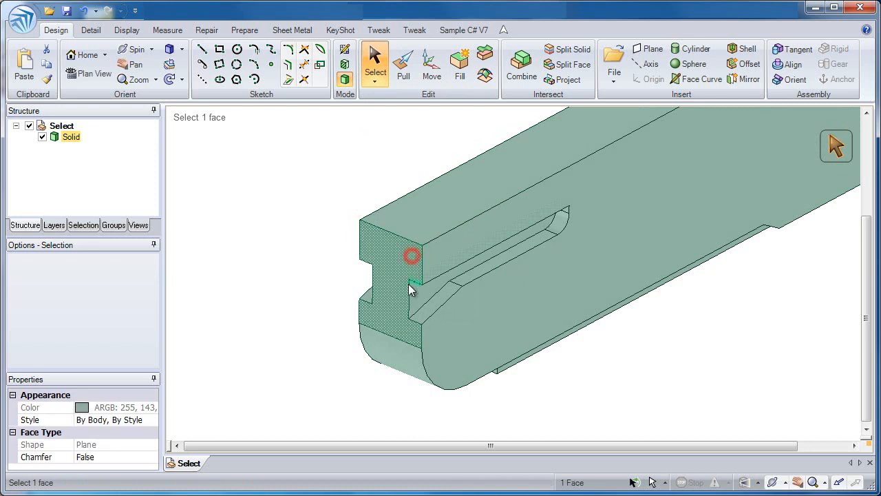
click(408, 282)
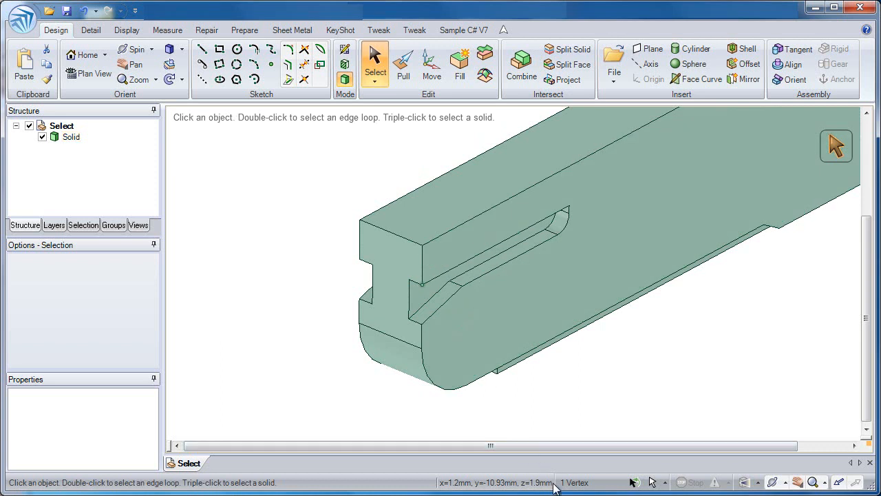
mouse_move(603, 481)
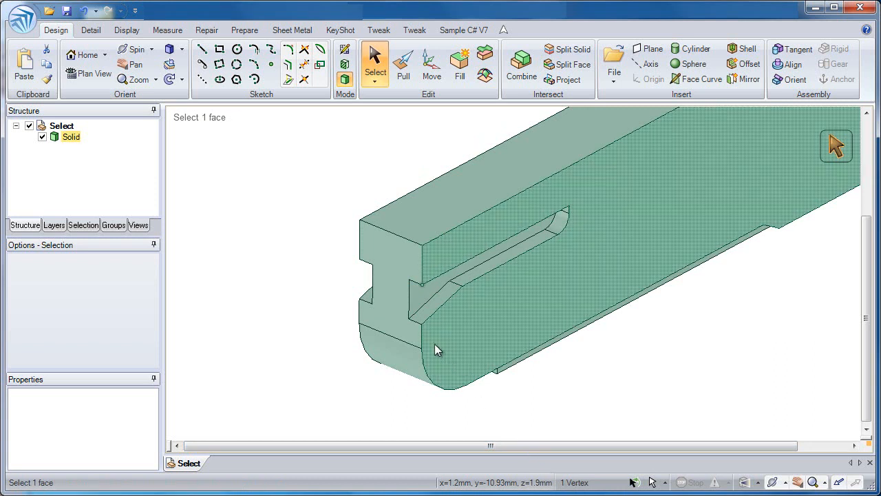
click(422, 341)
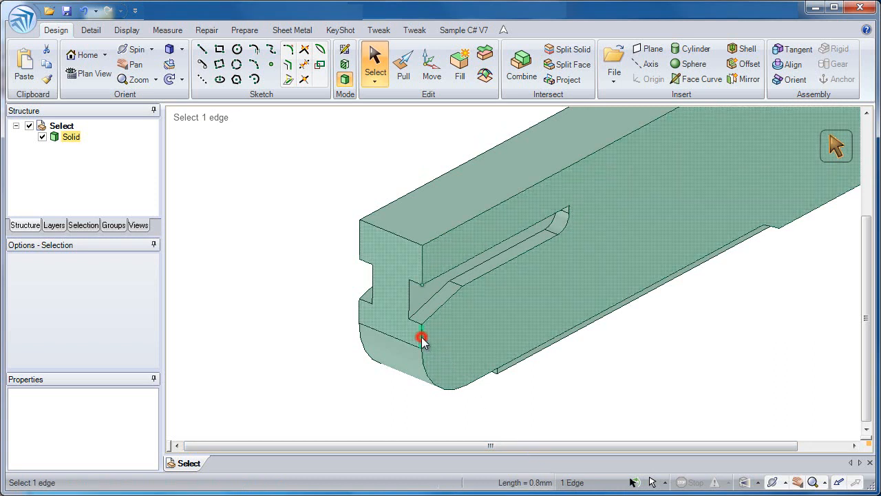
click(413, 334)
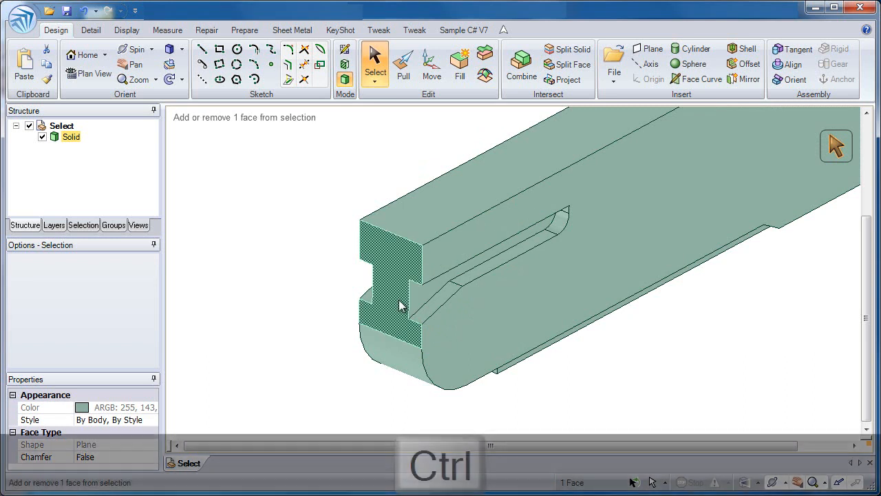
Step: Ctrl-add the top face, long side face, two vertical edges and angled slot face, then clear everything
click(413, 234)
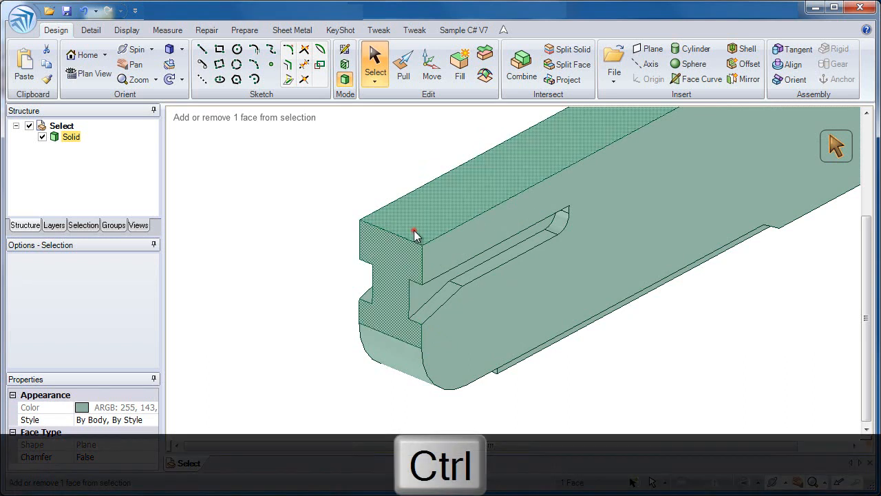
click(422, 265)
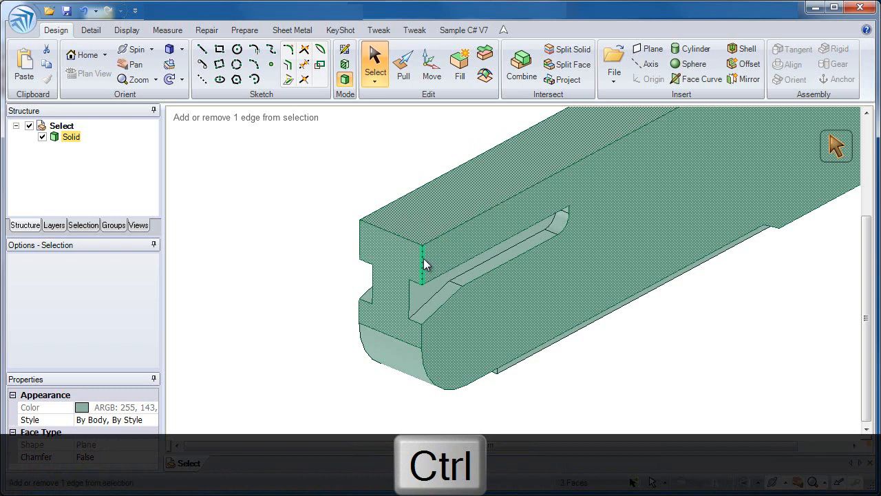
click(413, 309)
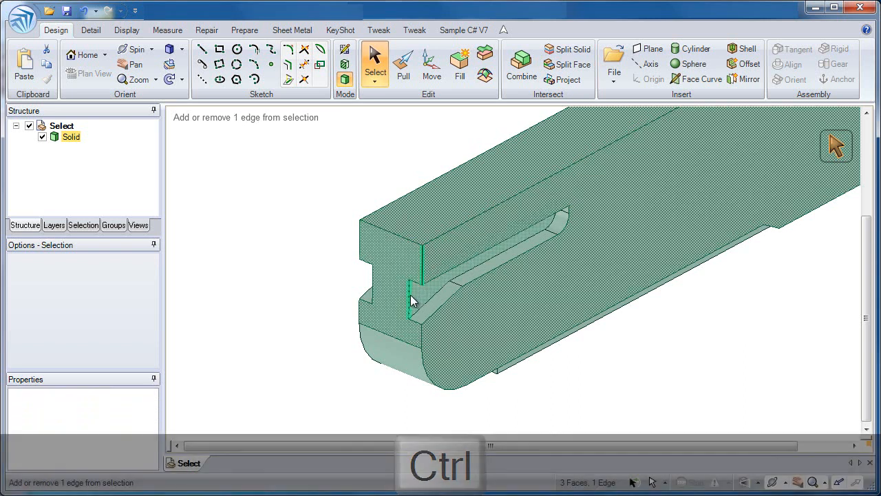
click(413, 296)
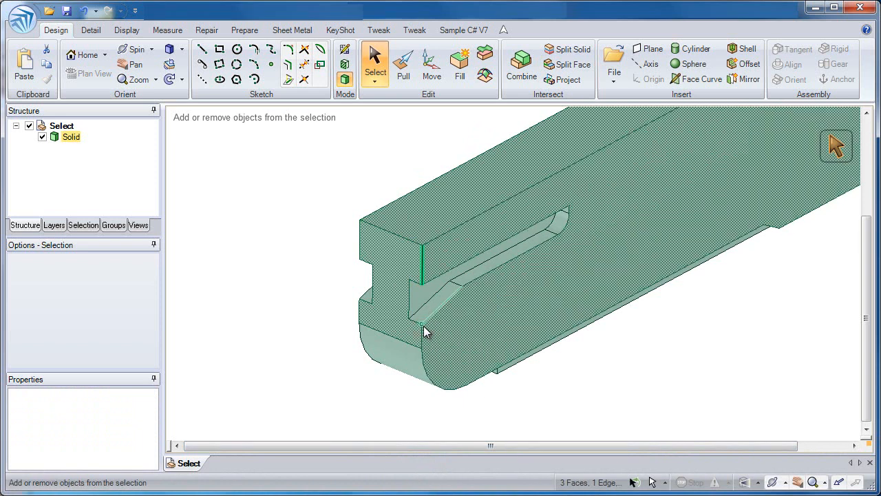
click(427, 310)
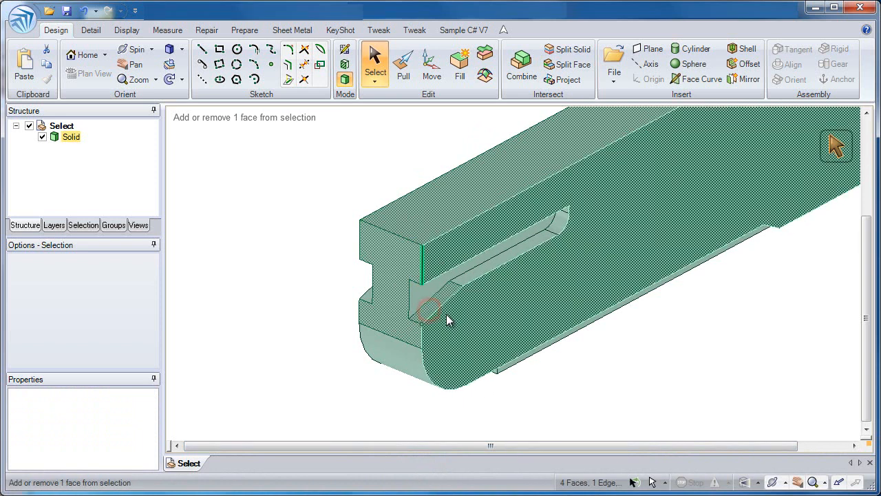
click(275, 271)
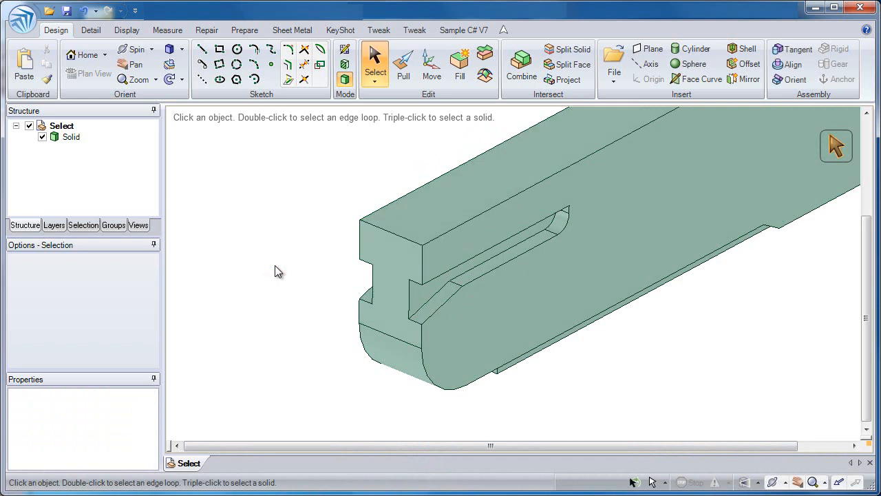
mouse_move(285, 273)
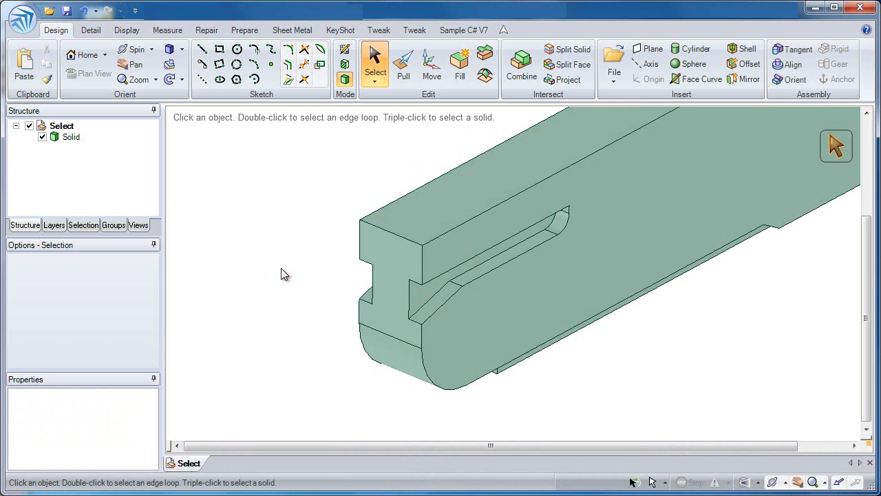
mouse_move(358, 306)
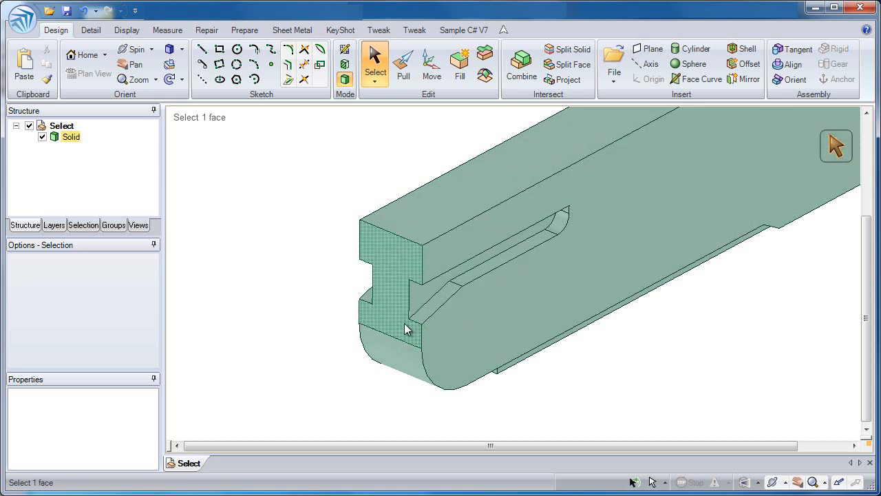
Step: Select the front end face and slot faces, then clear the selection in empty space
click(406, 327)
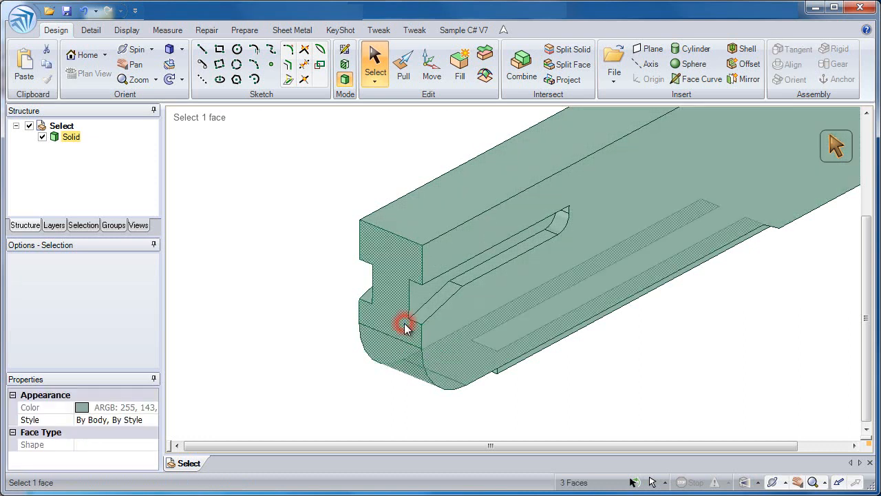
click(406, 324)
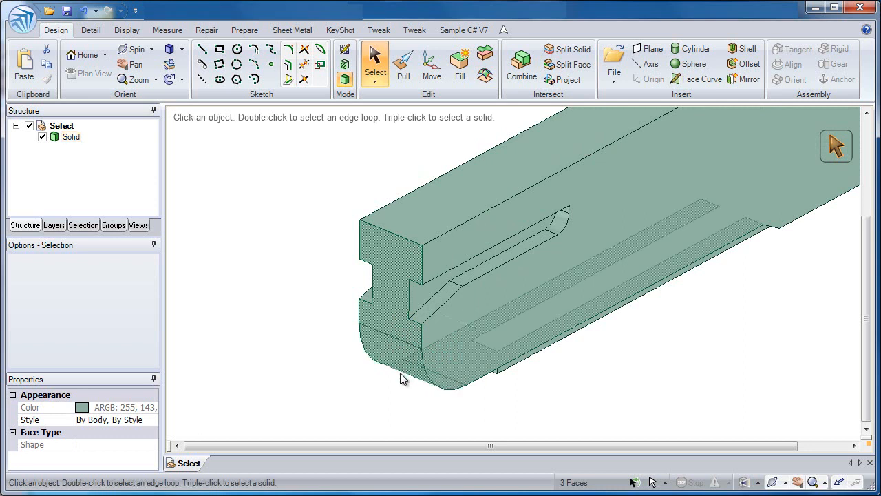
click(389, 340)
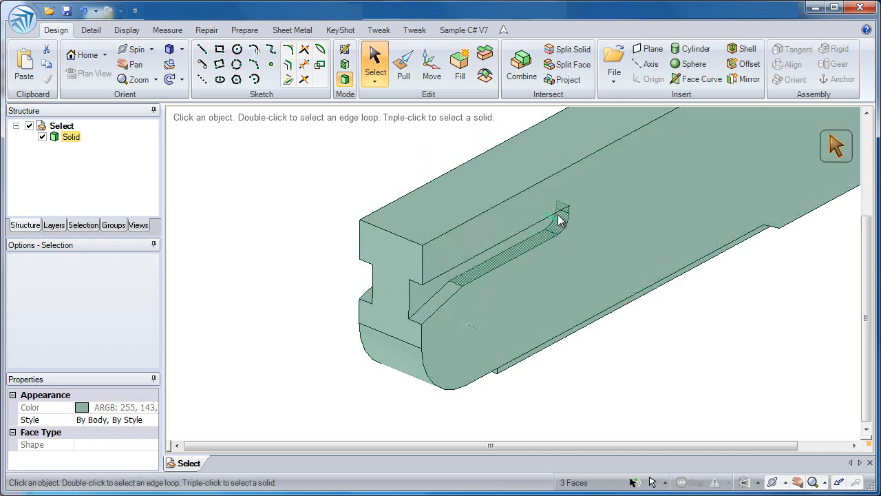
mouse_move(351, 274)
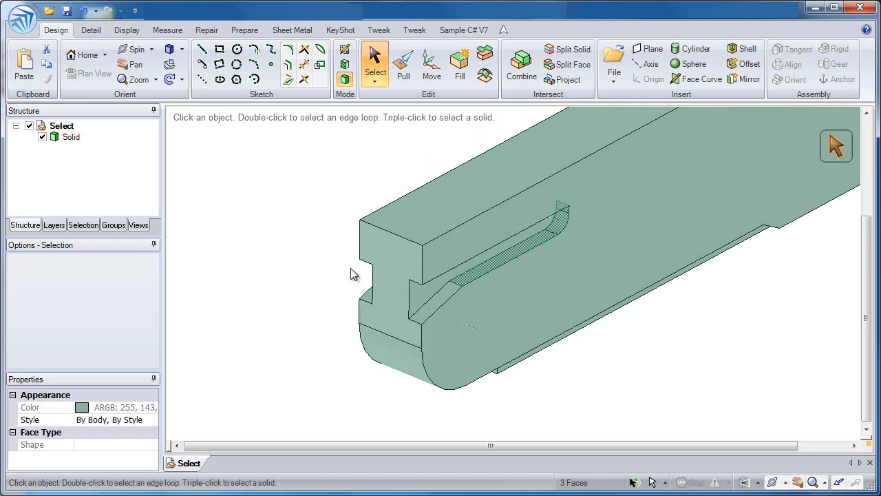
click(349, 268)
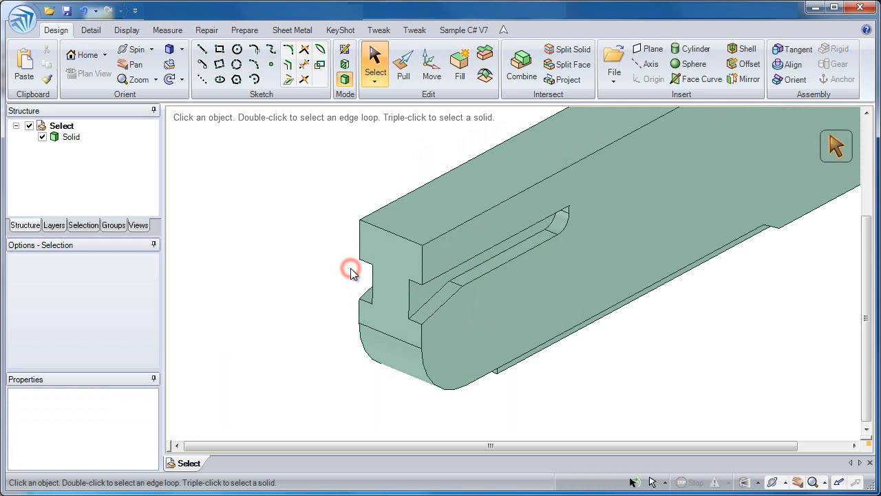
click(427, 296)
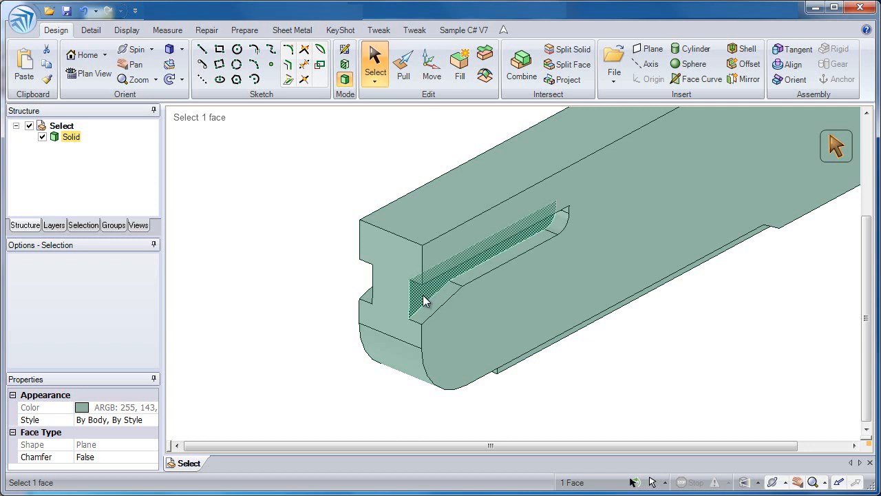
mouse_move(421, 305)
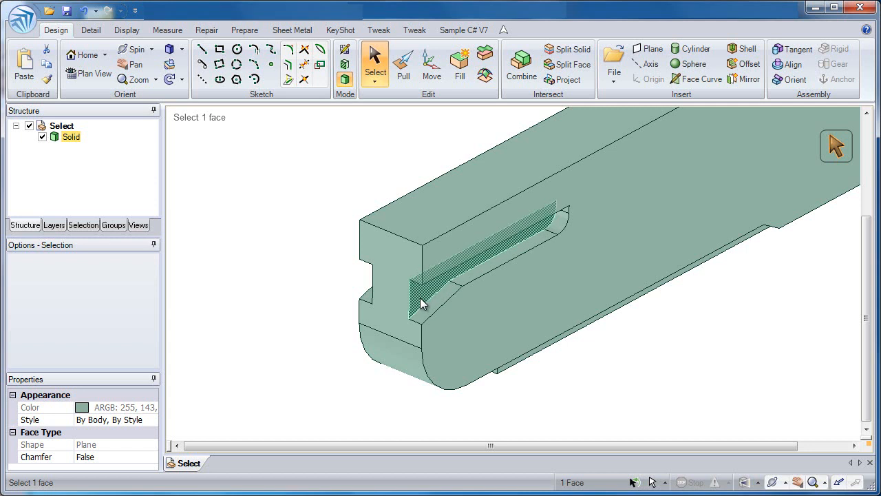
click(361, 288)
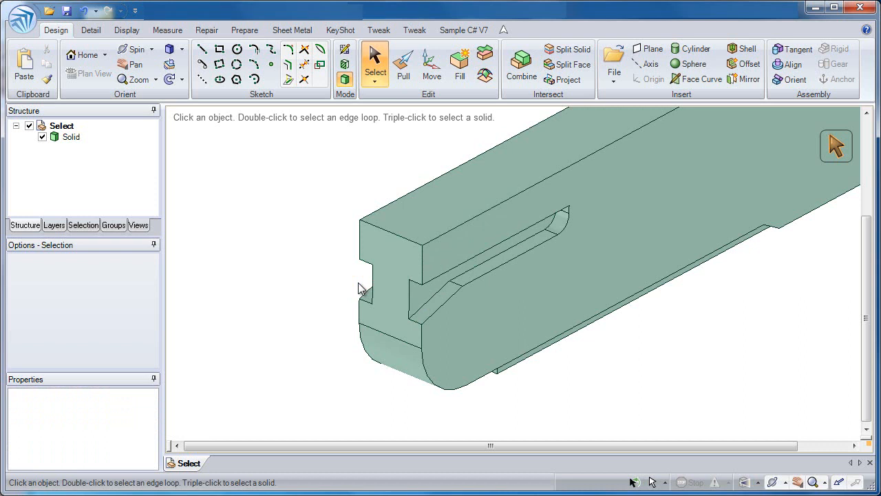
click(423, 335)
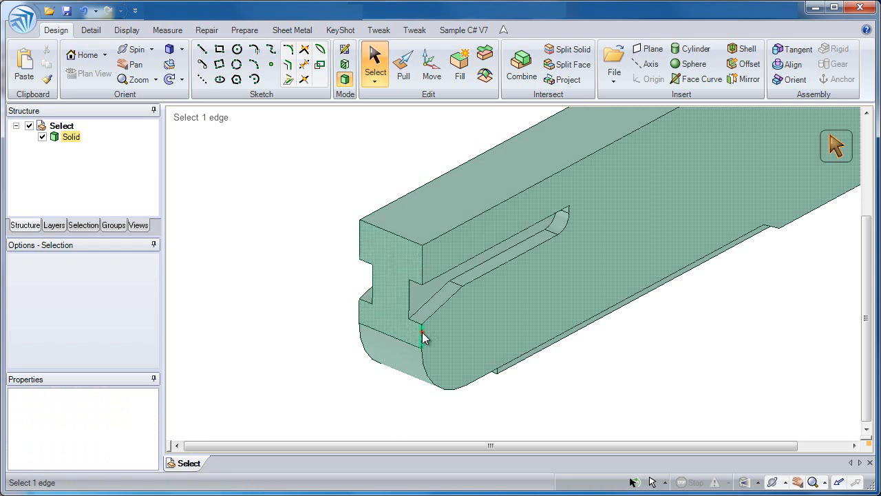
click(424, 338)
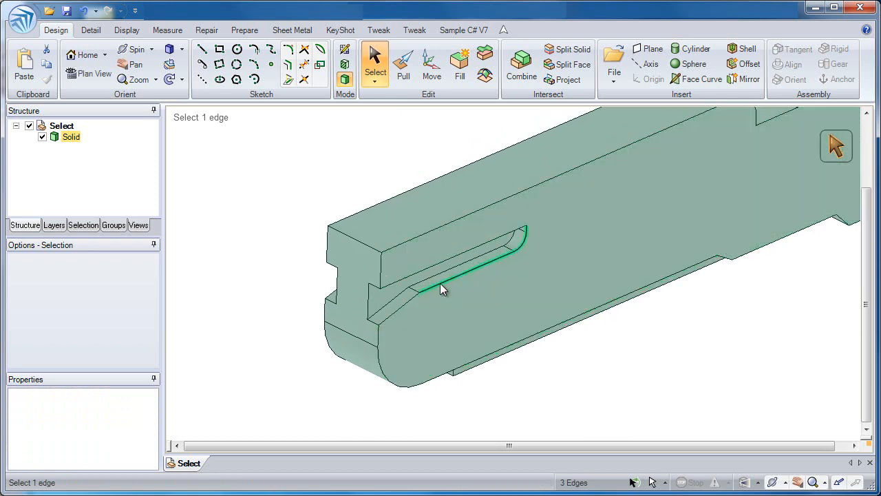
mouse_move(455, 284)
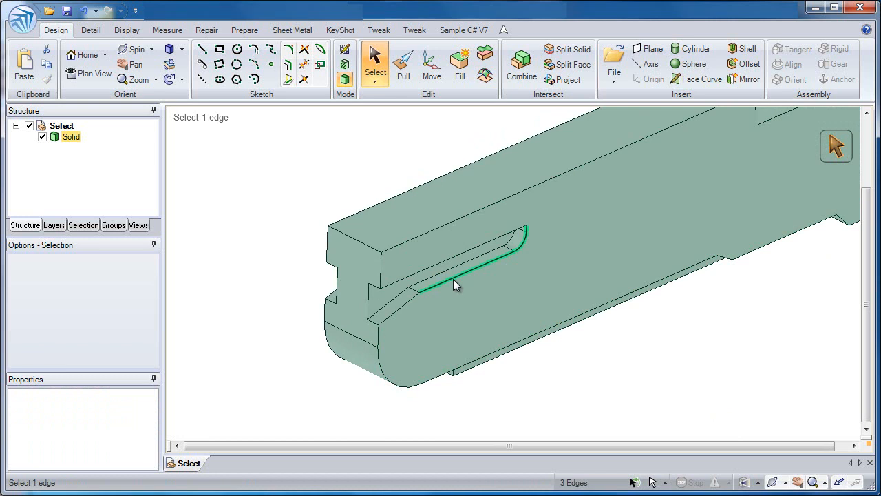
click(454, 282)
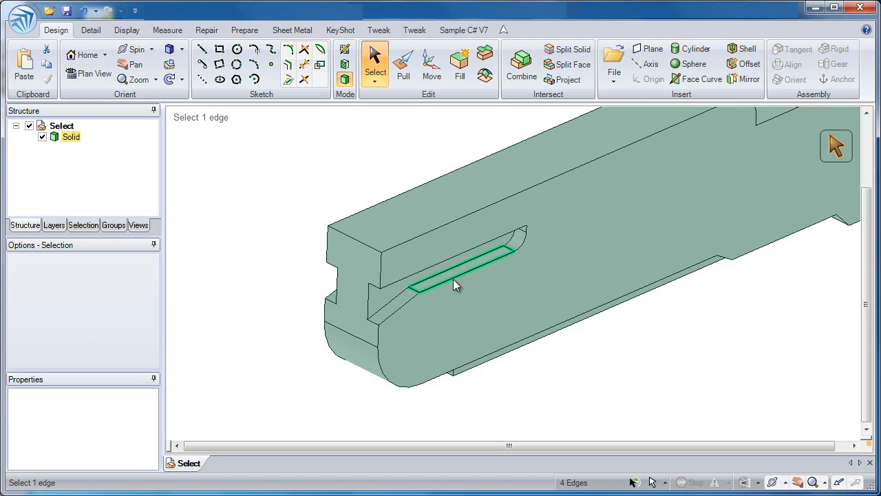
click(456, 285)
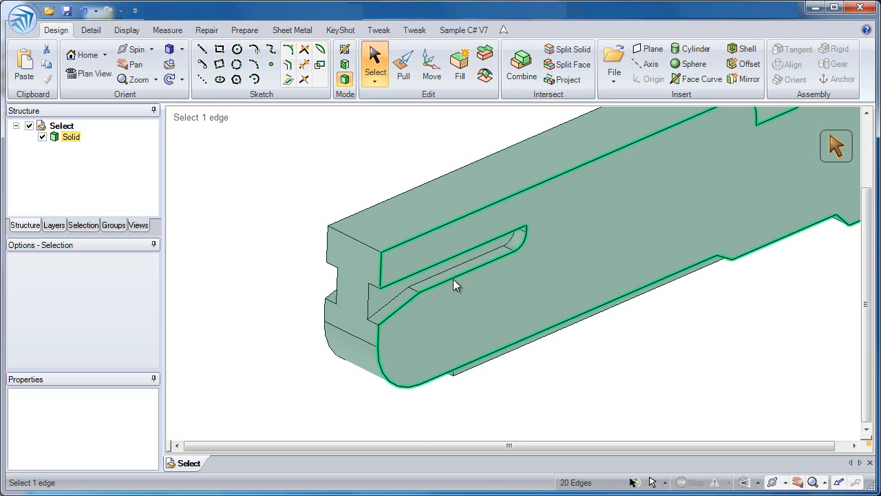
mouse_move(427, 293)
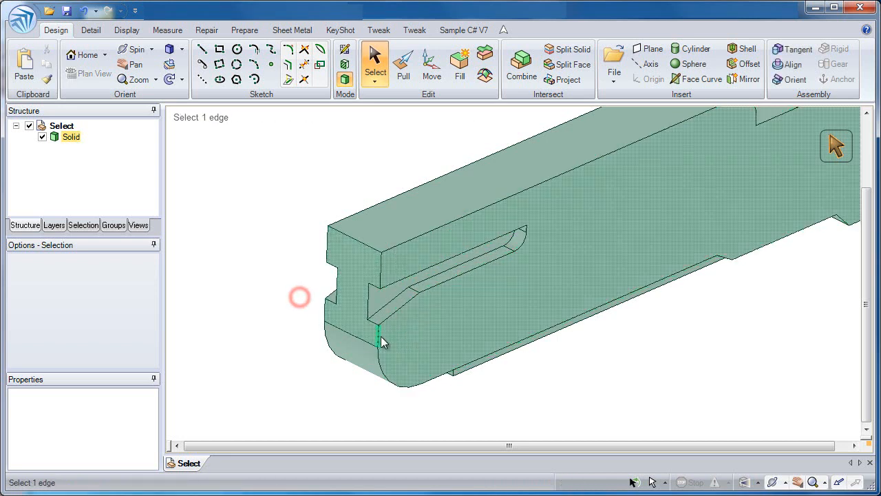
click(379, 339)
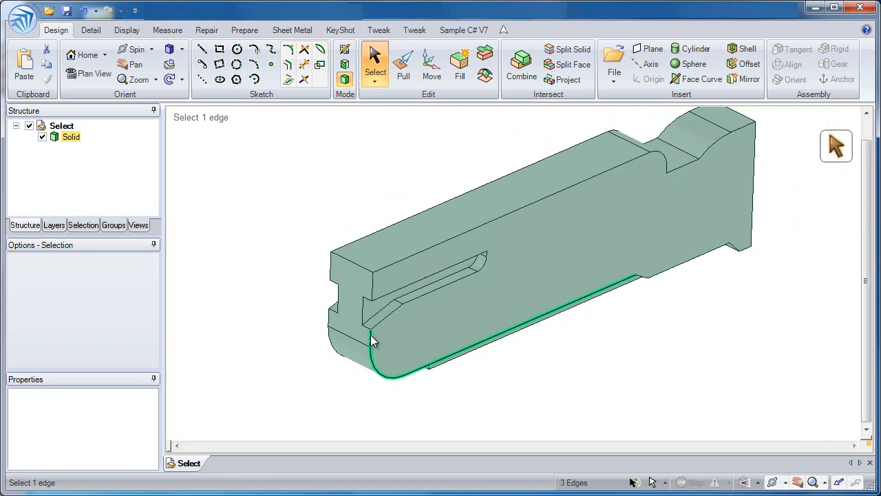
click(347, 334)
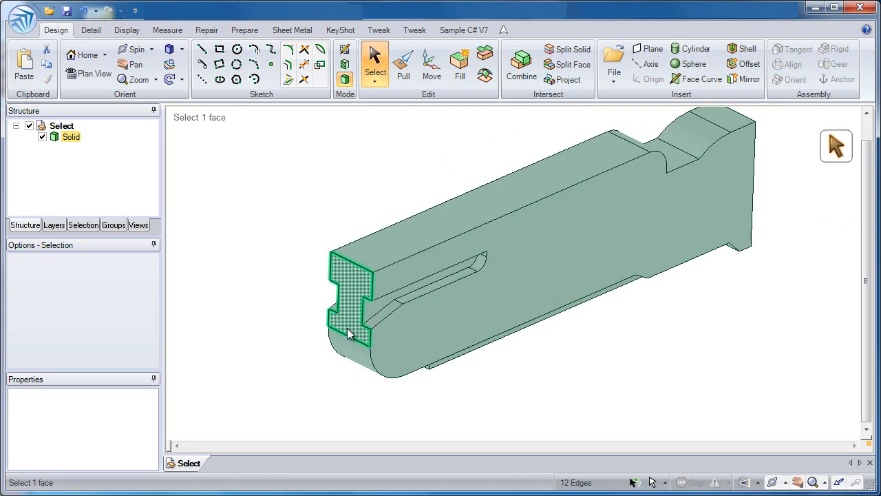
click(372, 340)
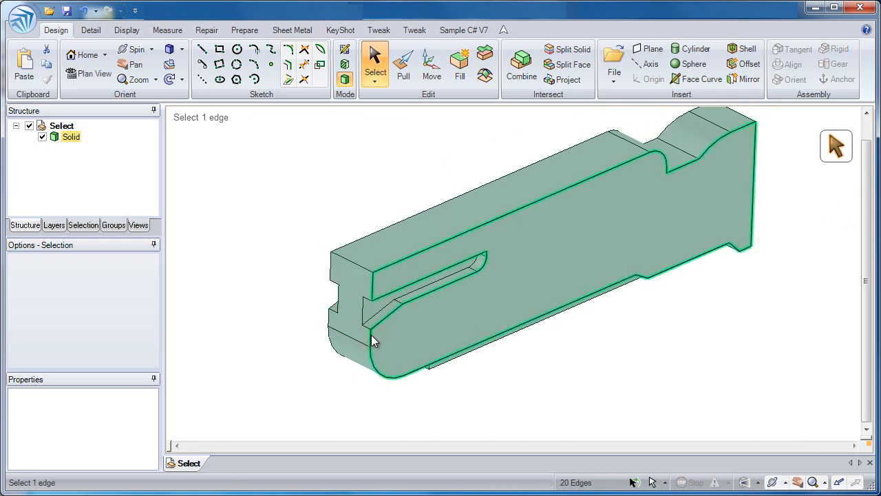
click(318, 305)
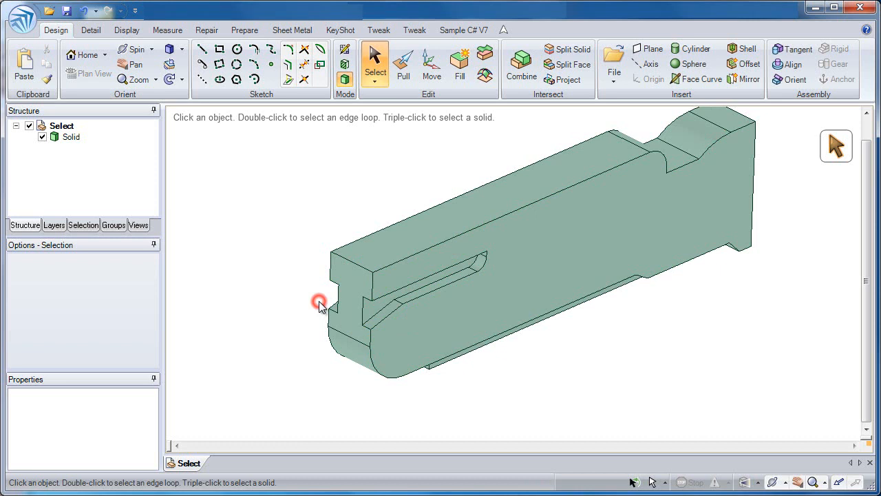
click(320, 304)
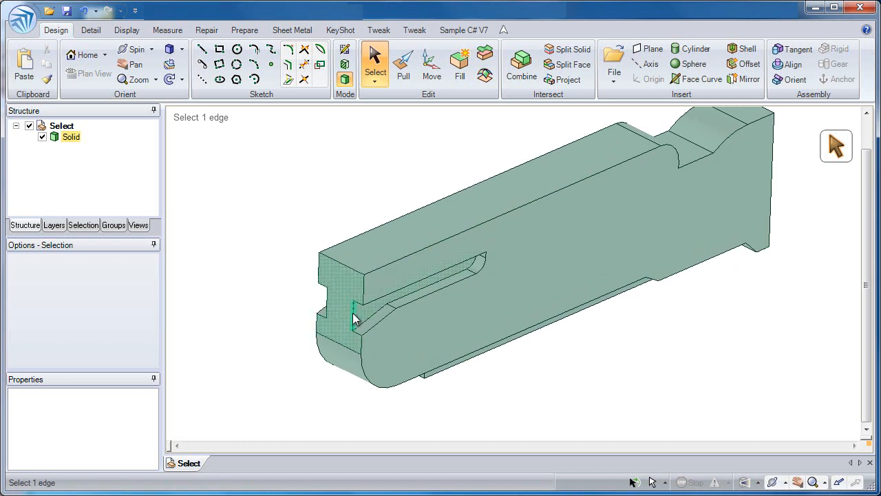
click(353, 315)
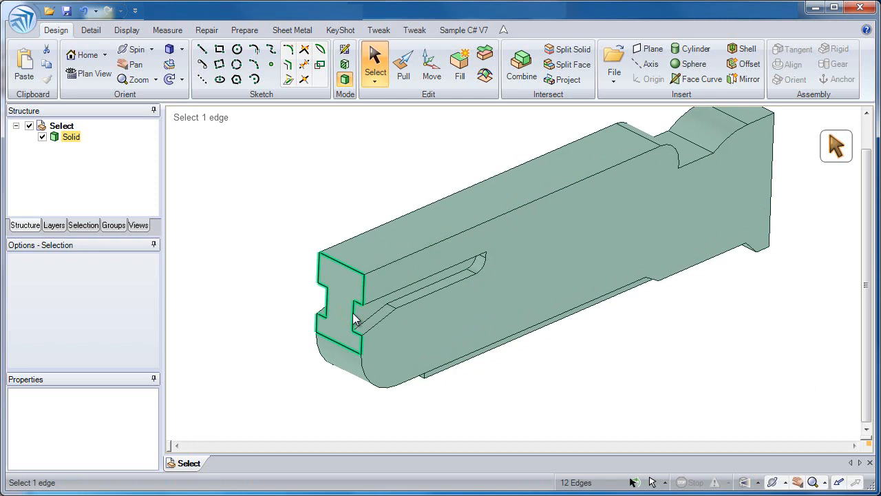
click(353, 315)
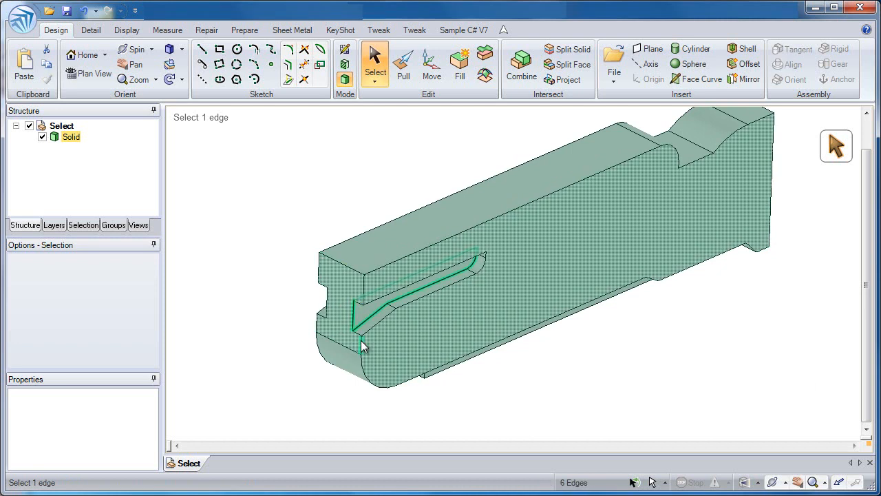
click(361, 341)
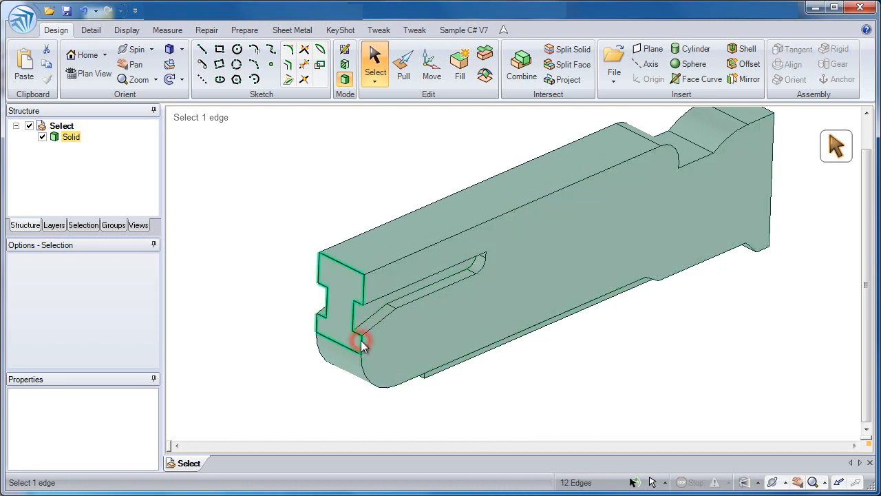
click(362, 342)
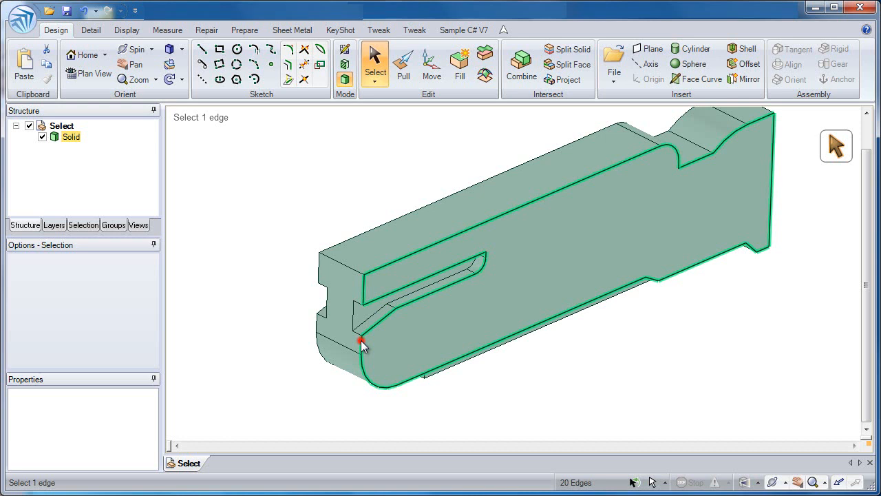
click(363, 343)
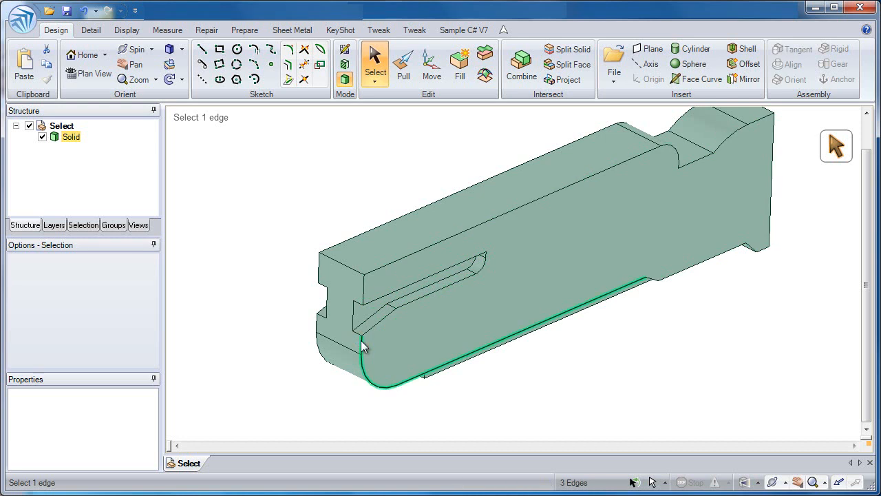
click(299, 303)
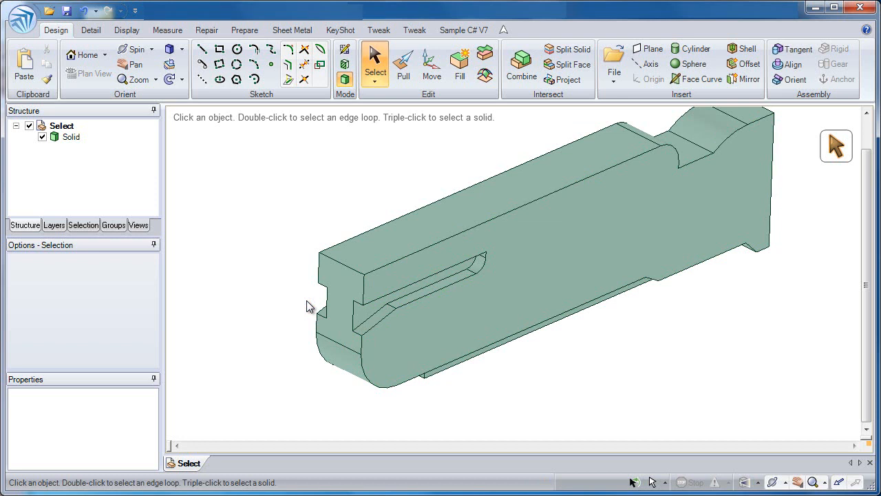
click(358, 265)
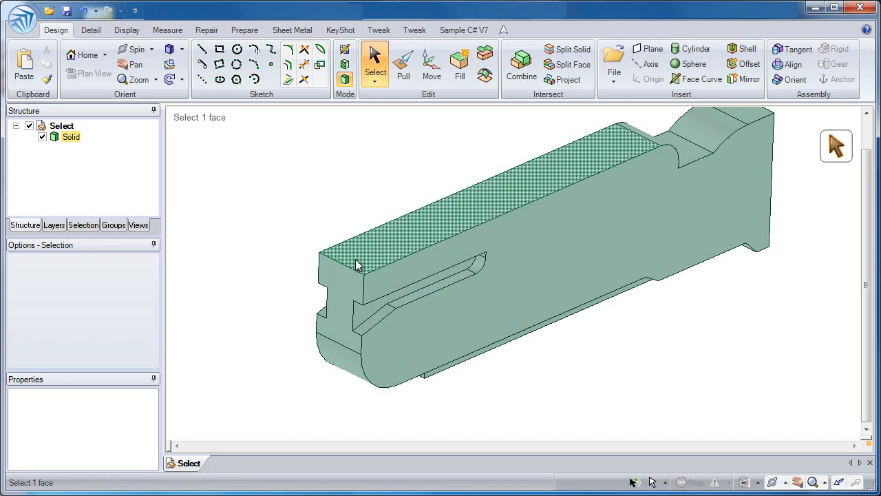
click(334, 276)
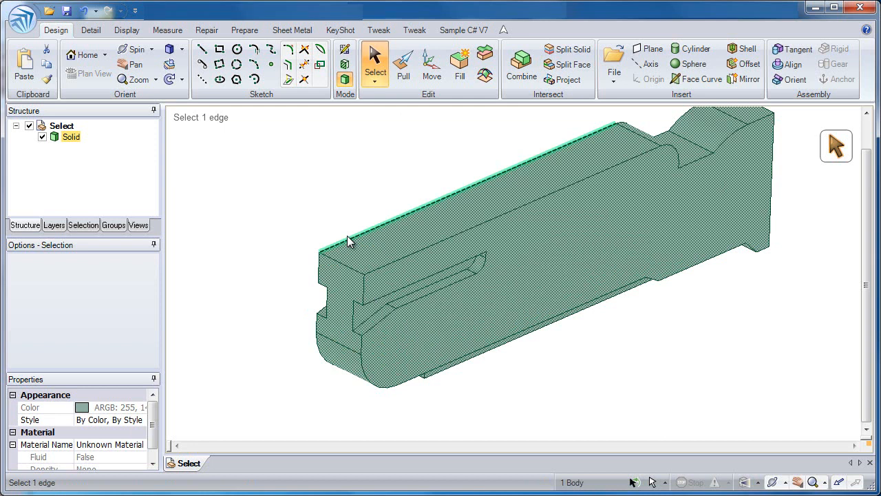
click(357, 250)
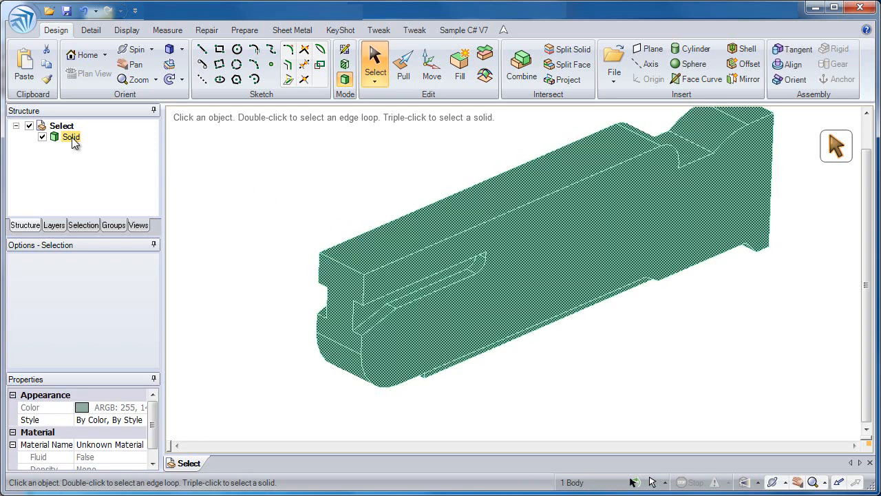
click(268, 215)
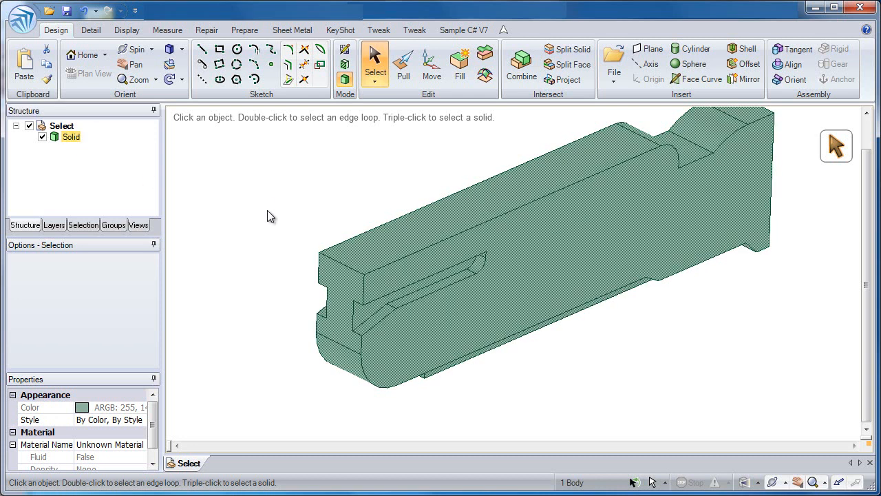
click(385, 268)
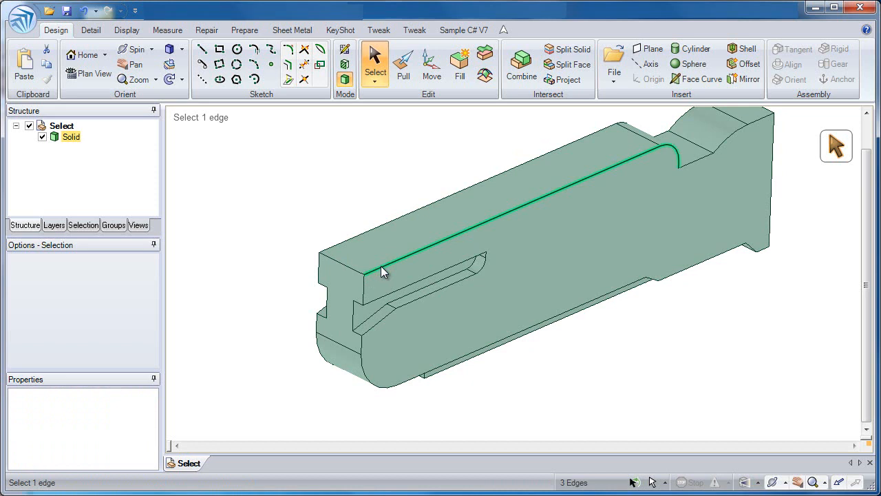
click(369, 289)
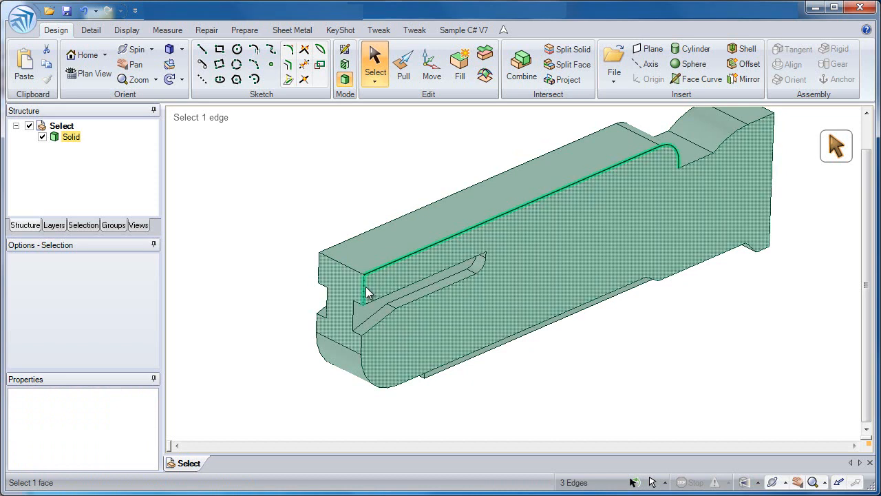
click(351, 289)
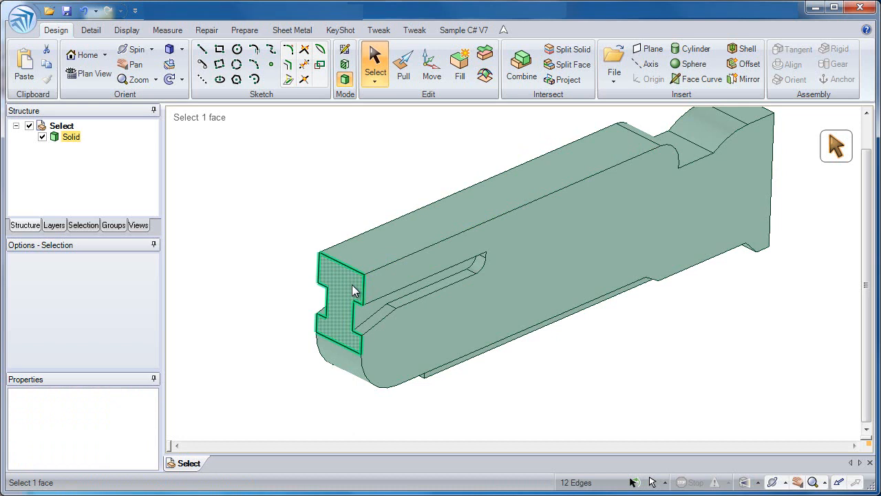
click(352, 287)
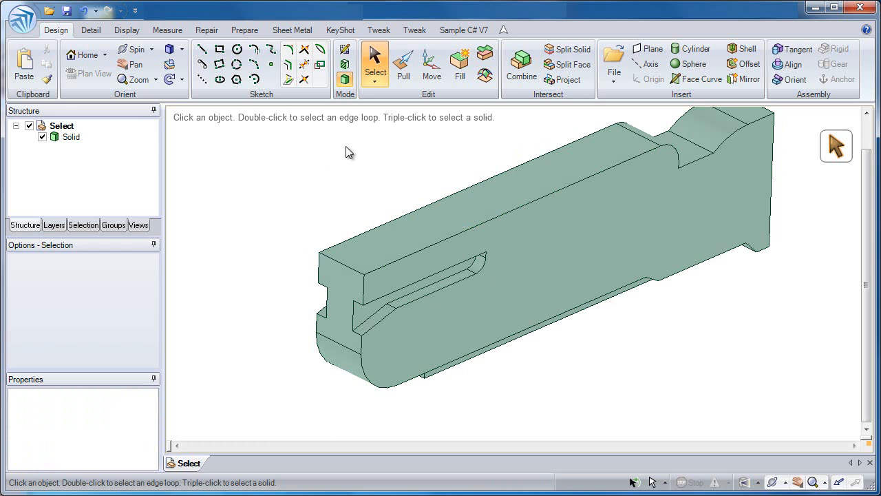
click(375, 90)
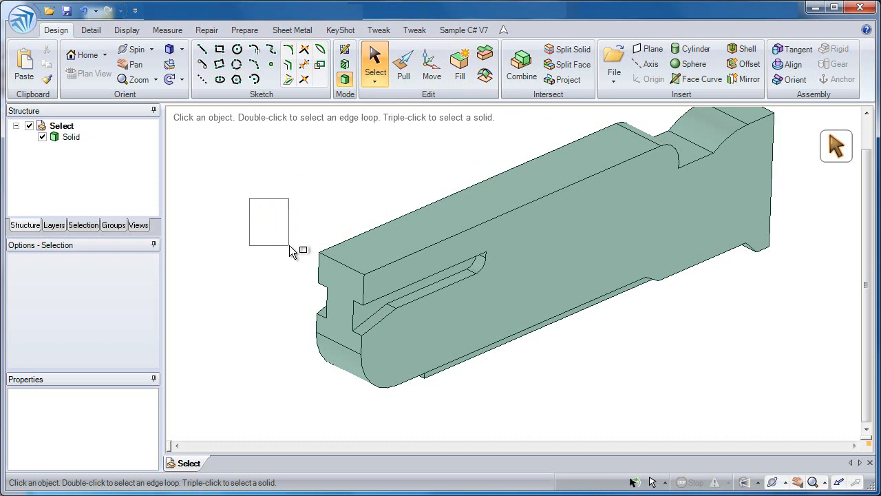
drag(289, 250, 327, 269)
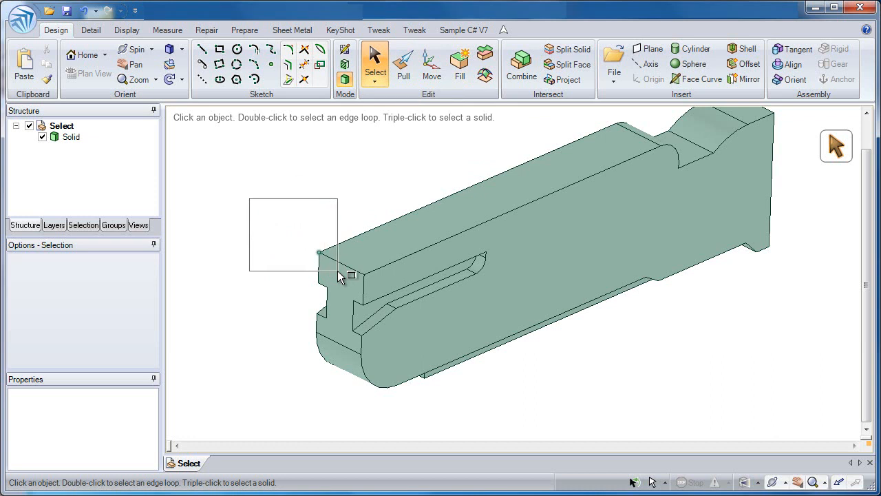
mouse_move(354, 286)
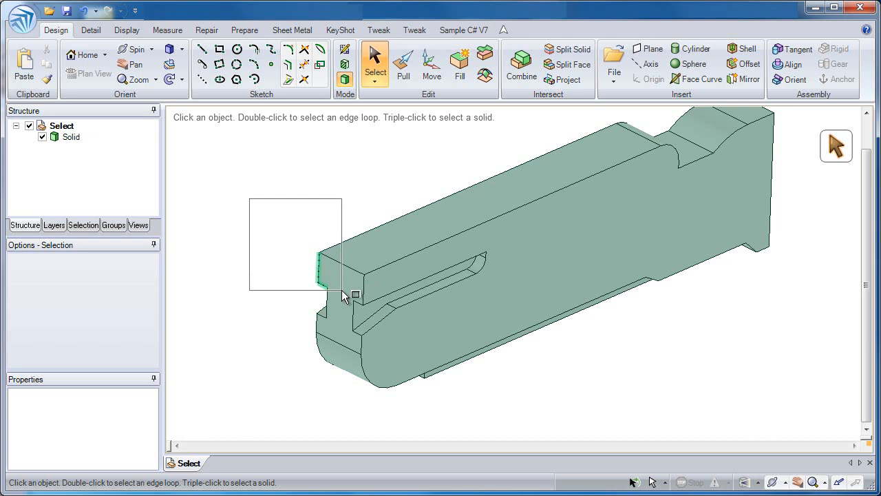
mouse_move(378, 296)
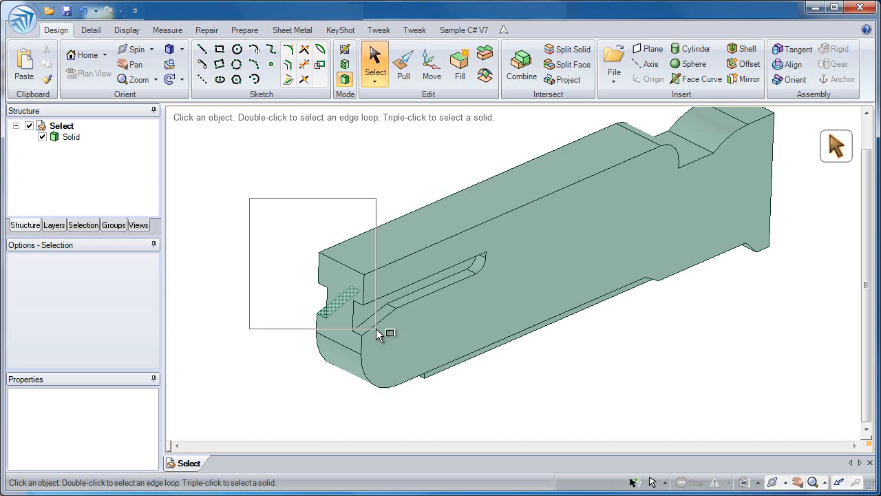
drag(382, 334, 461, 382)
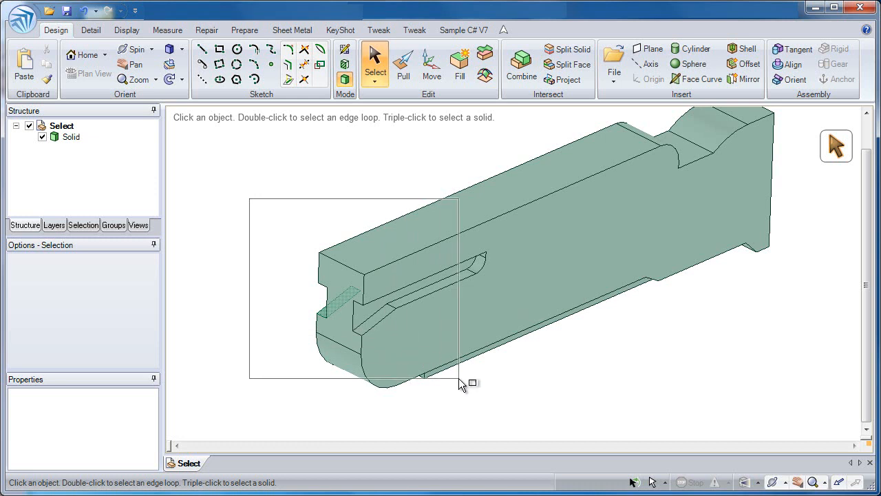
drag(462, 384, 497, 395)
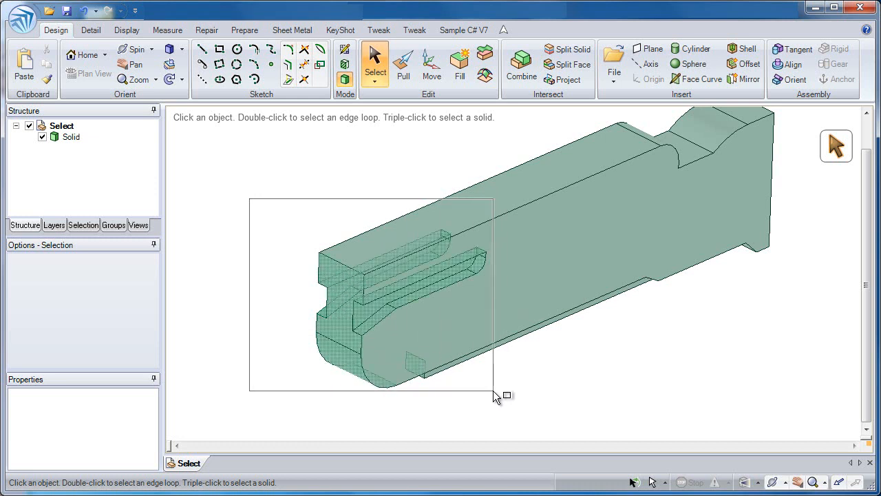
drag(498, 397, 390, 336)
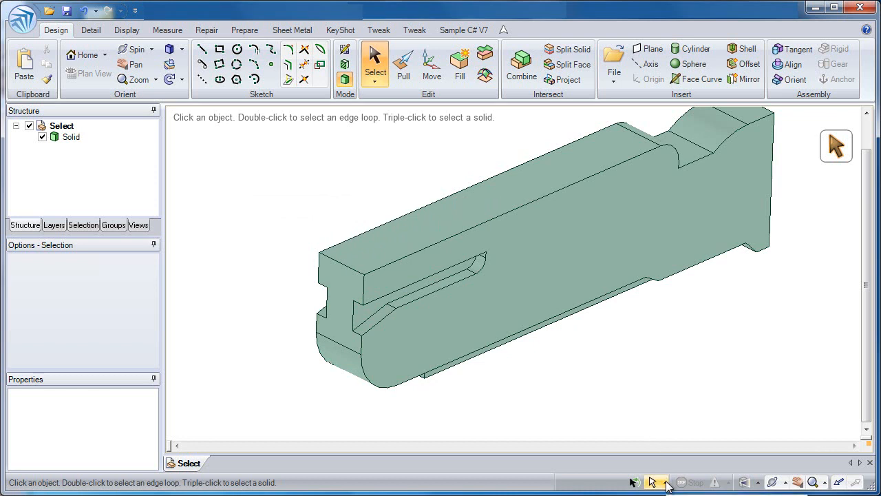
Step: Turn off Smart picking in the status-bar selection filter, then close the filter list
click(656, 482)
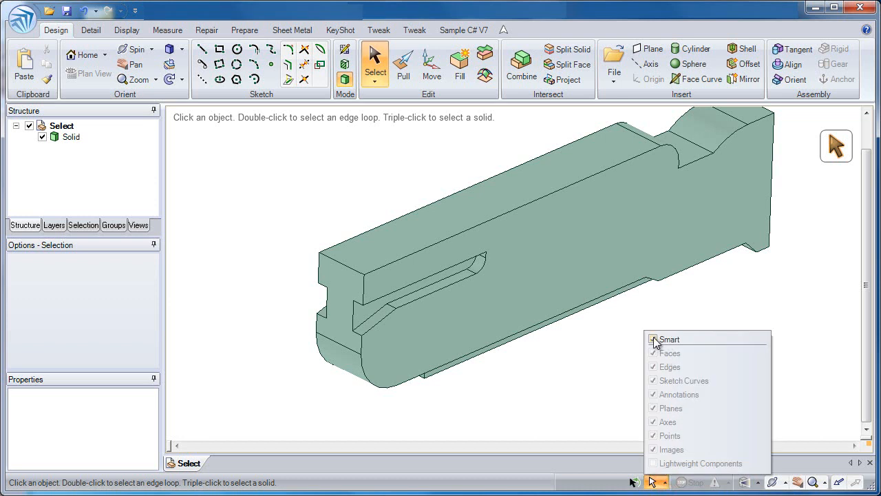
click(652, 339)
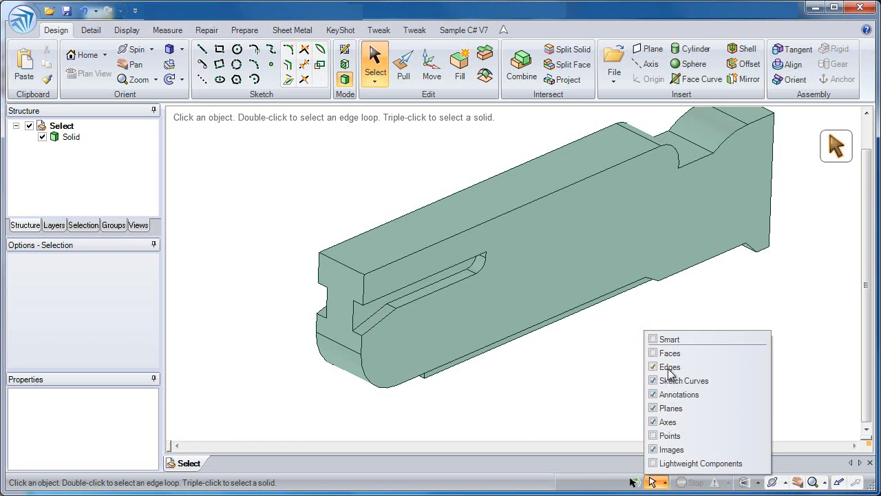
mouse_move(669, 366)
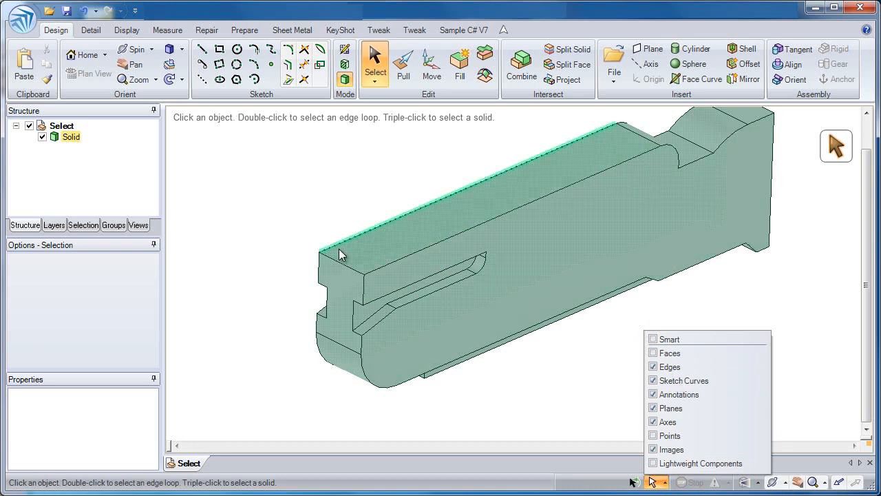
click(265, 227)
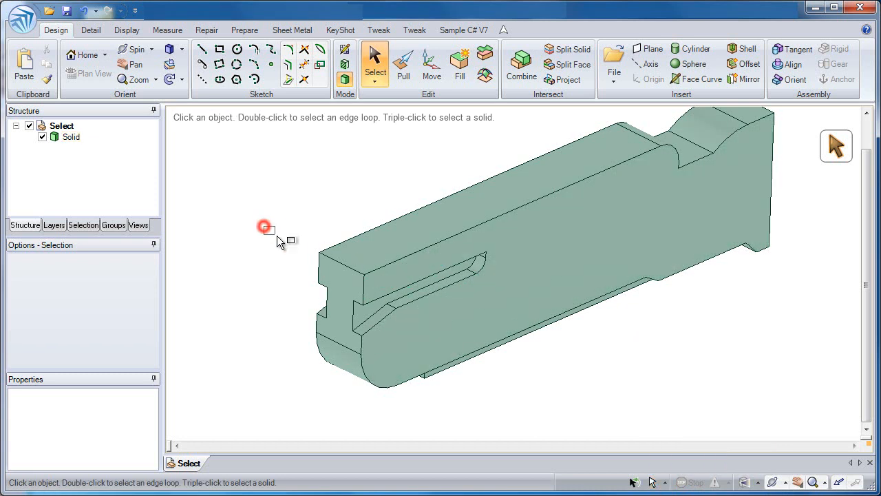
drag(266, 227, 396, 313)
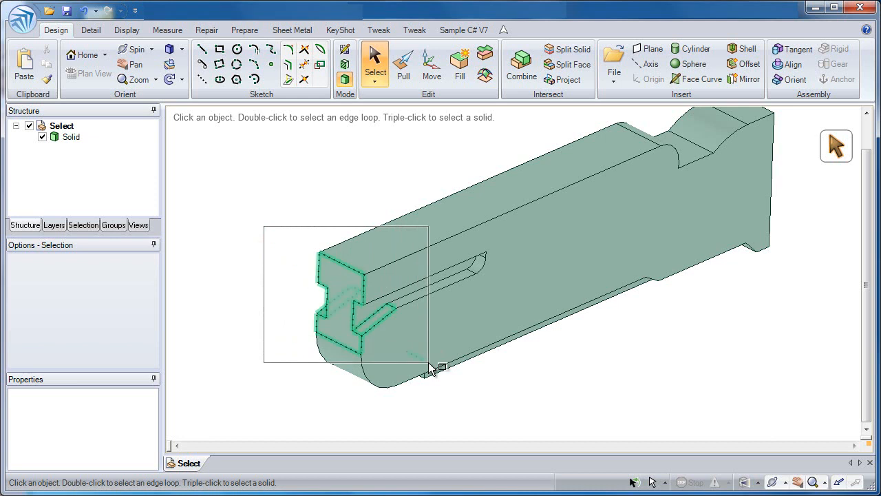
drag(432, 369, 509, 395)
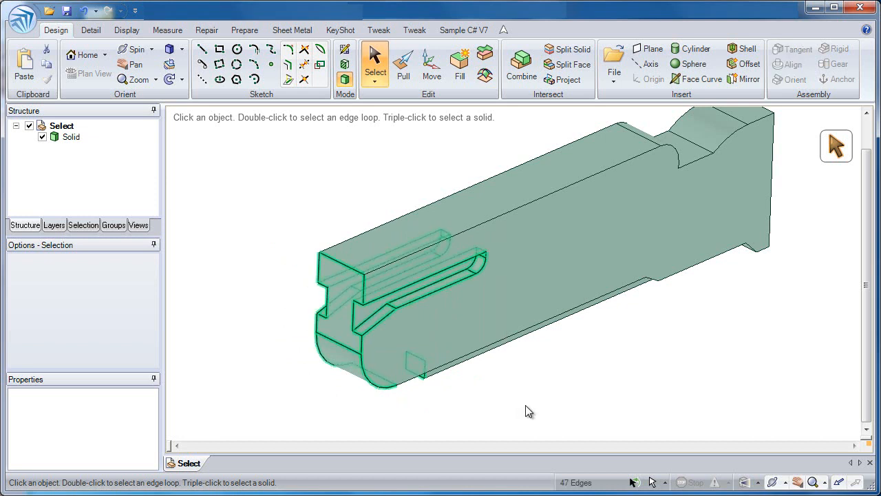
click(665, 482)
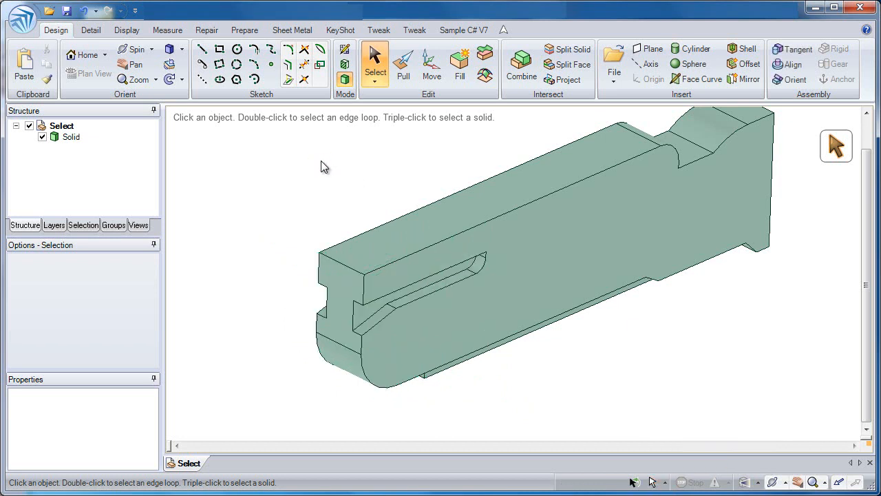
mouse_move(289, 172)
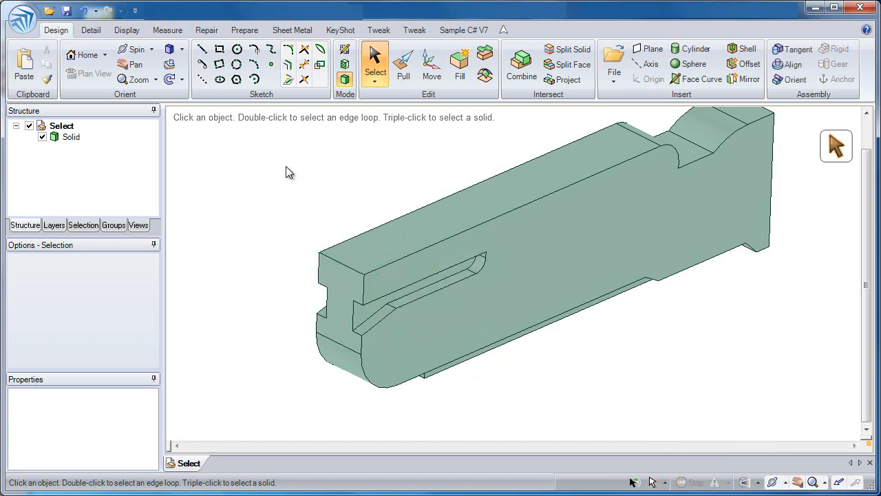
mouse_move(365, 166)
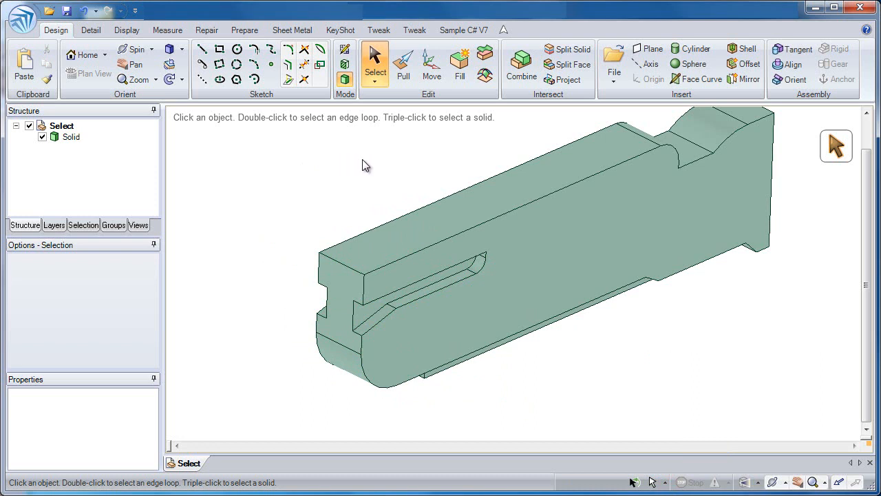
drag(364, 165, 346, 193)
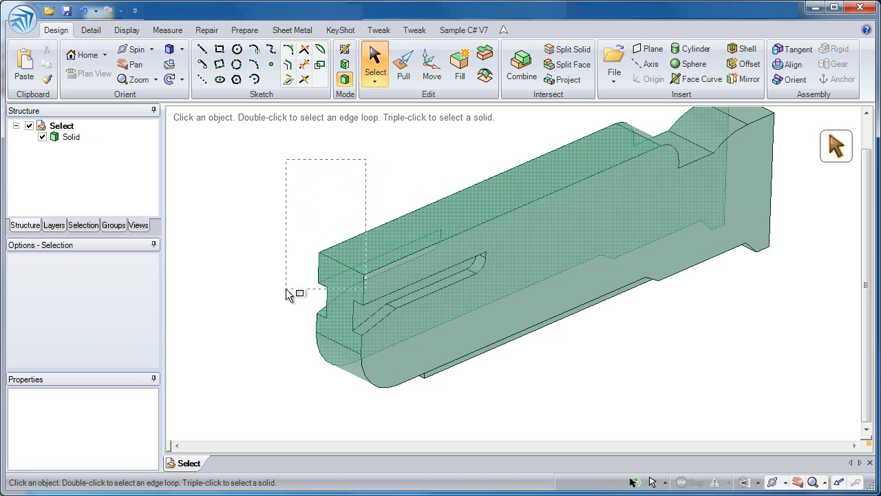
drag(289, 292, 267, 399)
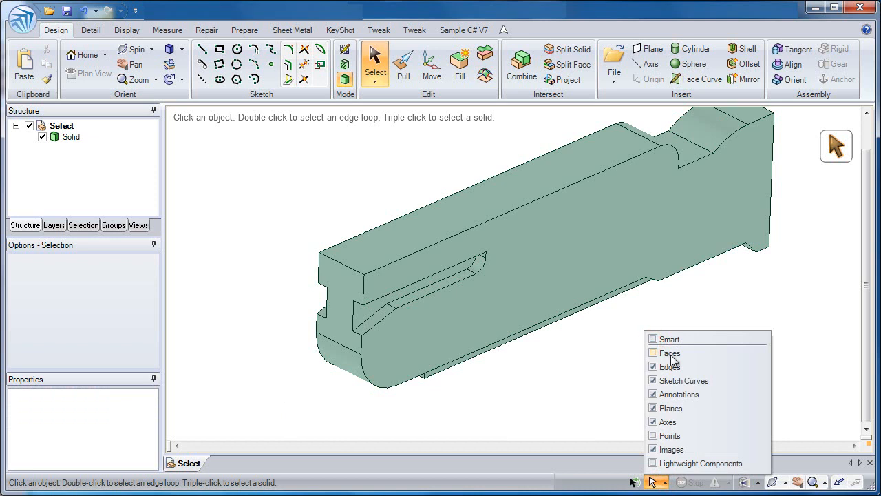
Step: Change selection filter options, box-pick the part's long edges, and re-enable Smart filtering
click(653, 352)
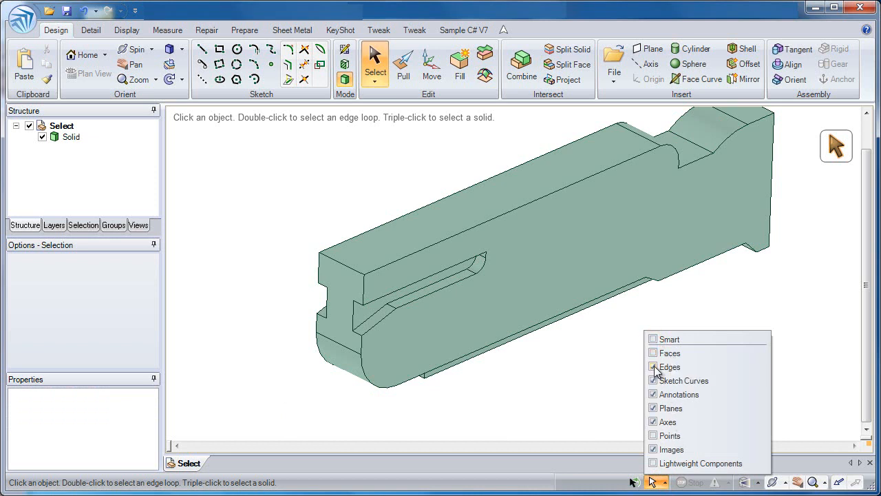
click(653, 366)
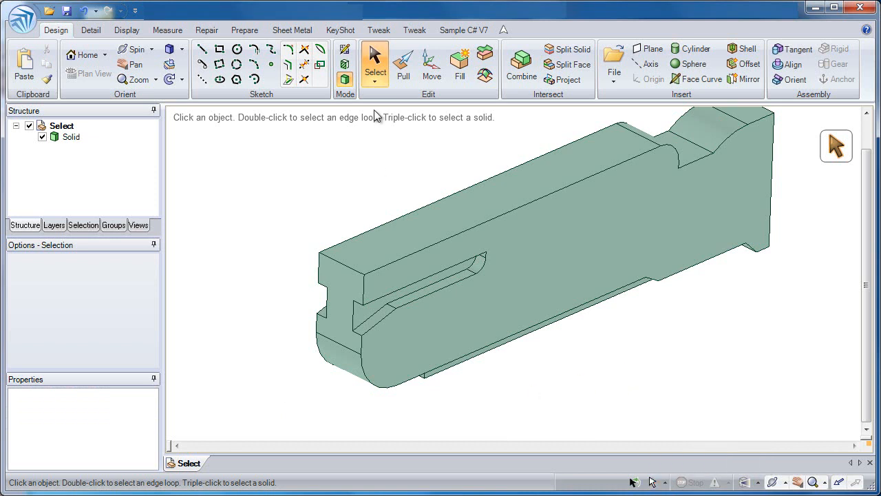
mouse_move(472, 382)
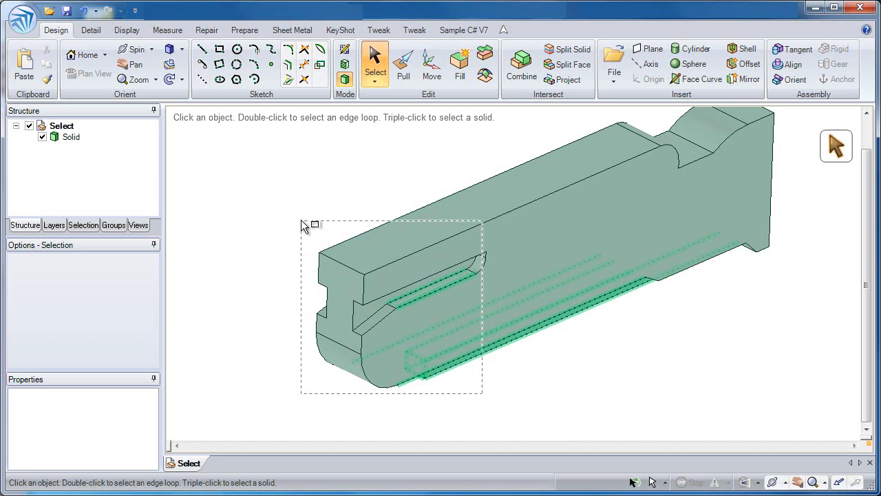
click(307, 206)
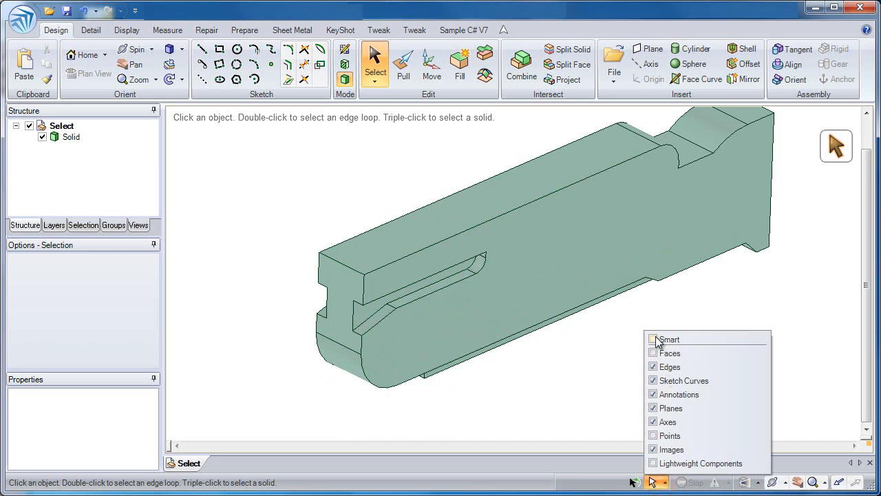
click(652, 338)
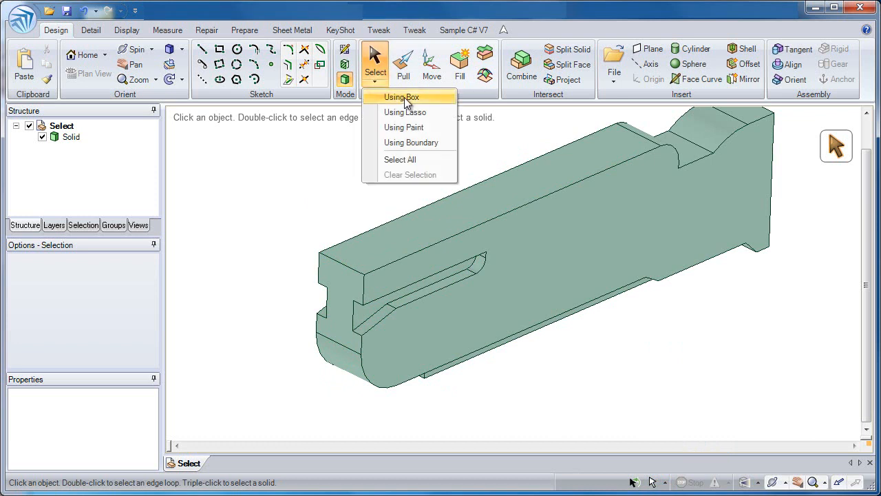
mouse_move(406, 112)
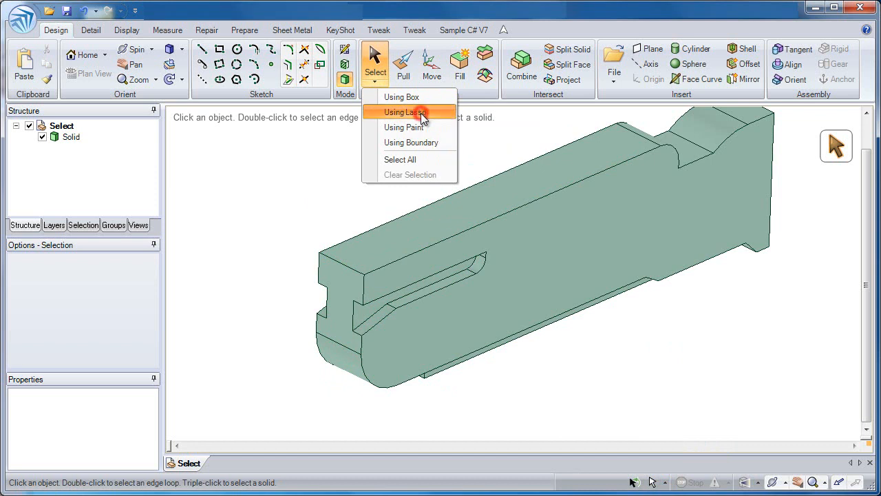
Step: Switch to lasso selection and loop around the slotted front end face
click(405, 112)
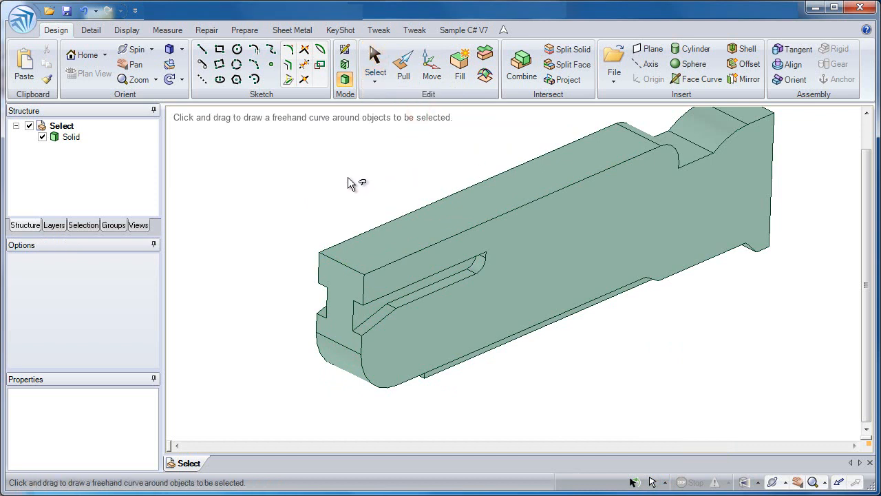
mouse_move(328, 204)
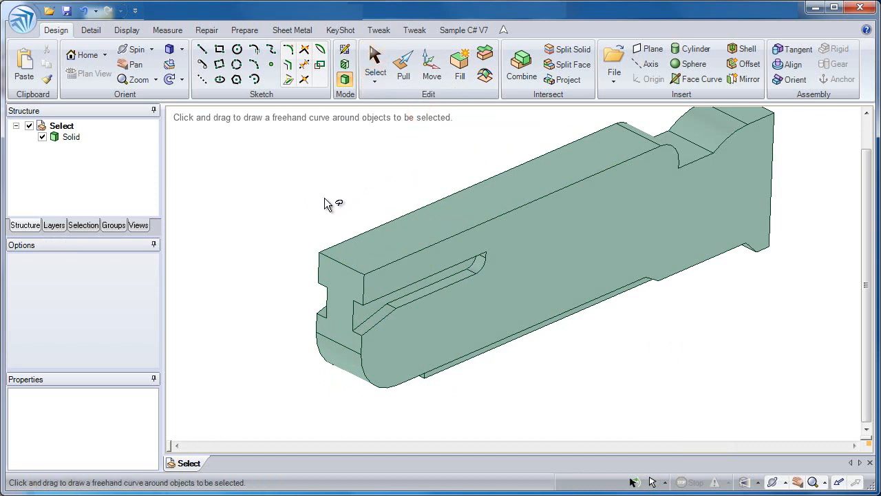
mouse_move(272, 349)
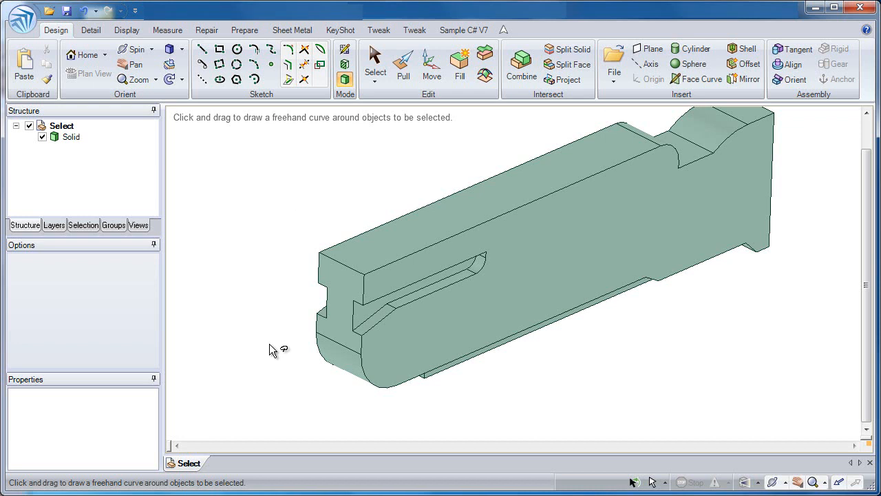
click(338, 317)
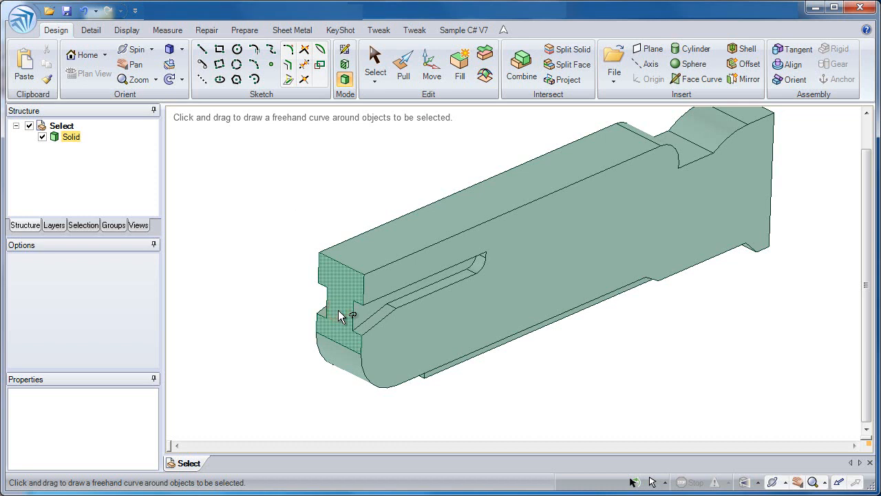
mouse_move(356, 296)
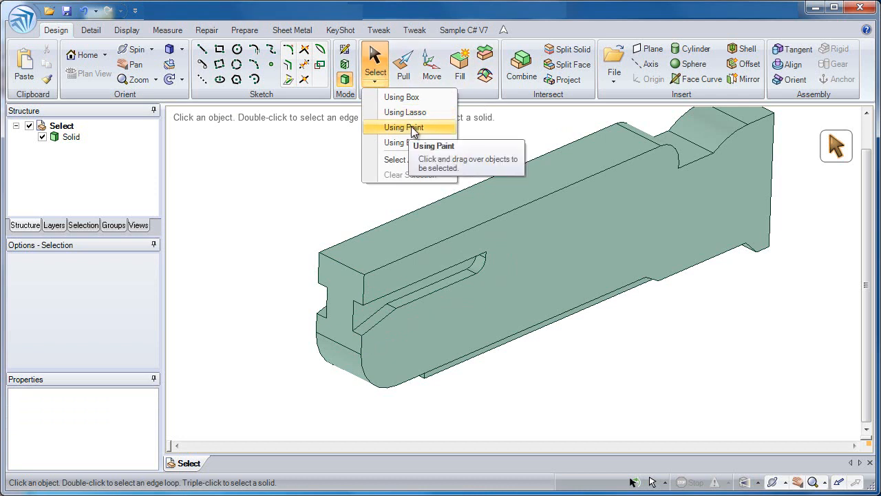
Step: Paint-select faces, clear them, toggle paint mode off and on, and paint the long side face
click(404, 128)
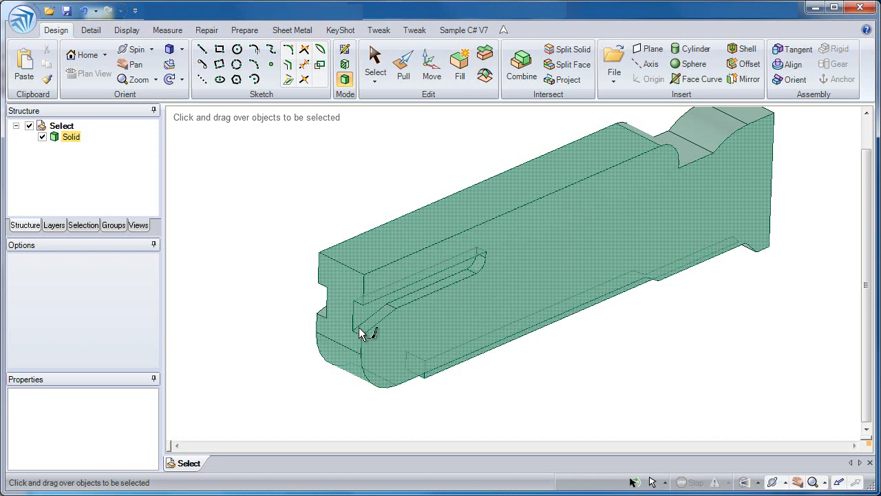
mouse_move(329, 322)
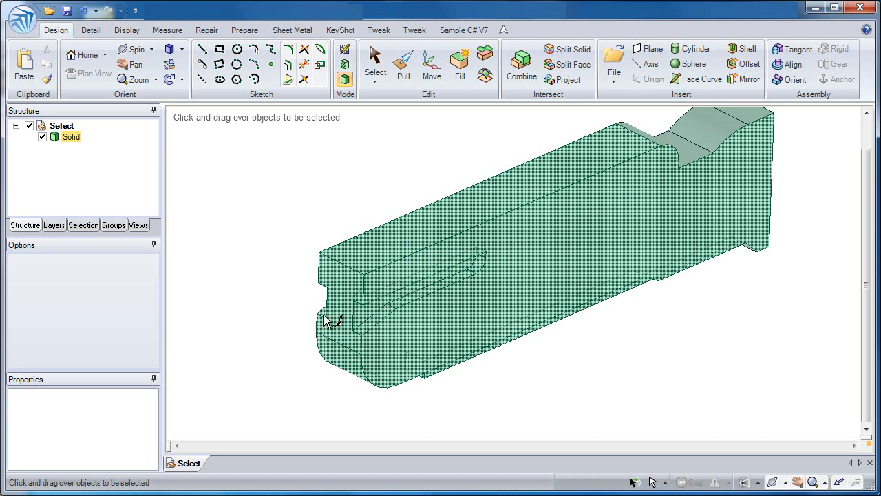
click(375, 66)
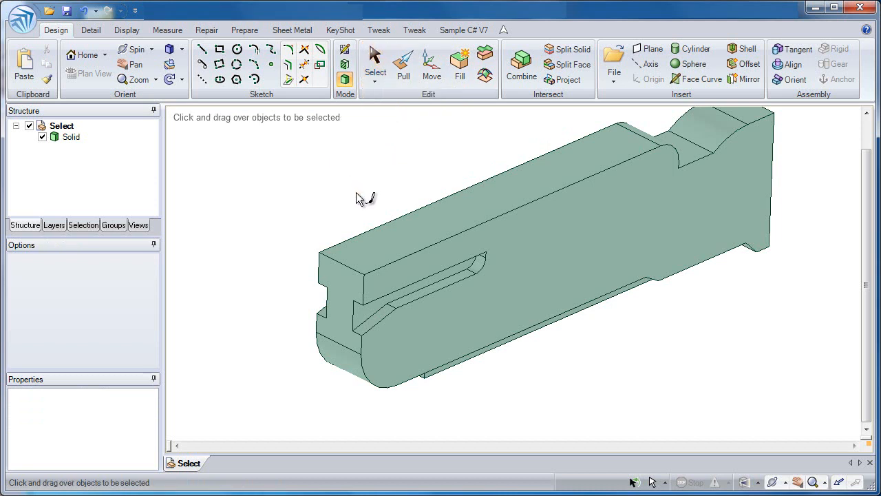
mouse_move(378, 230)
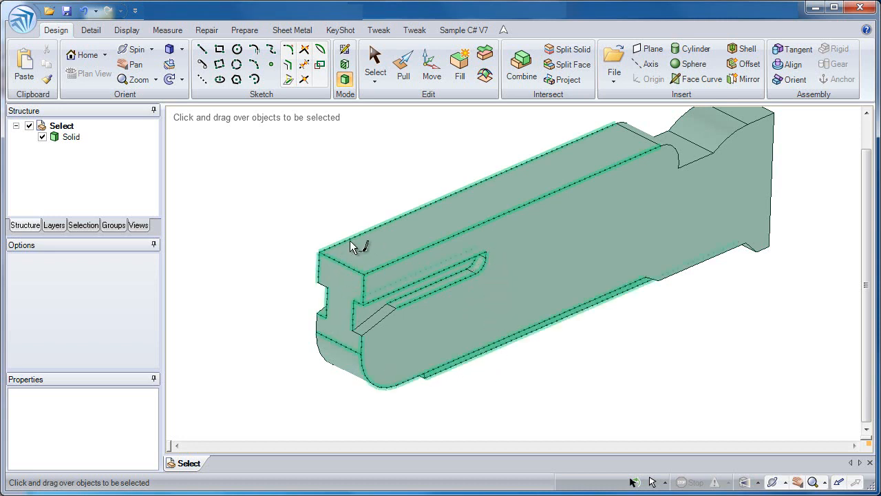
click(375, 62)
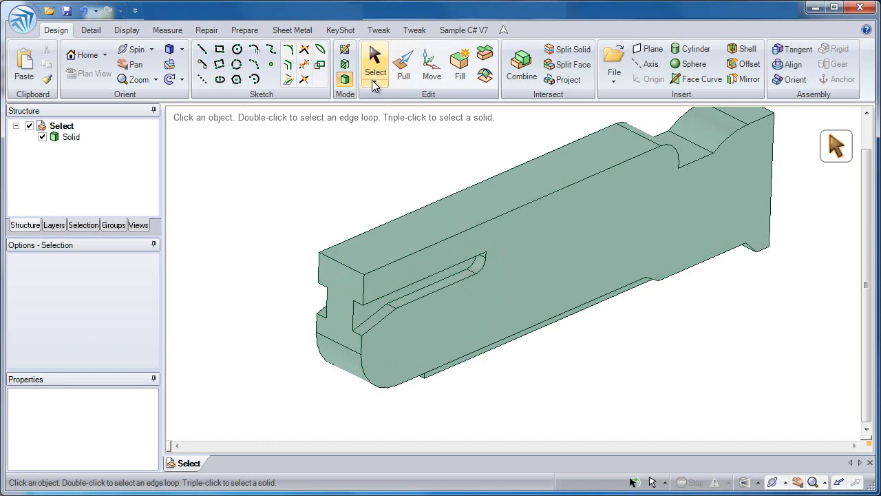
click(374, 66)
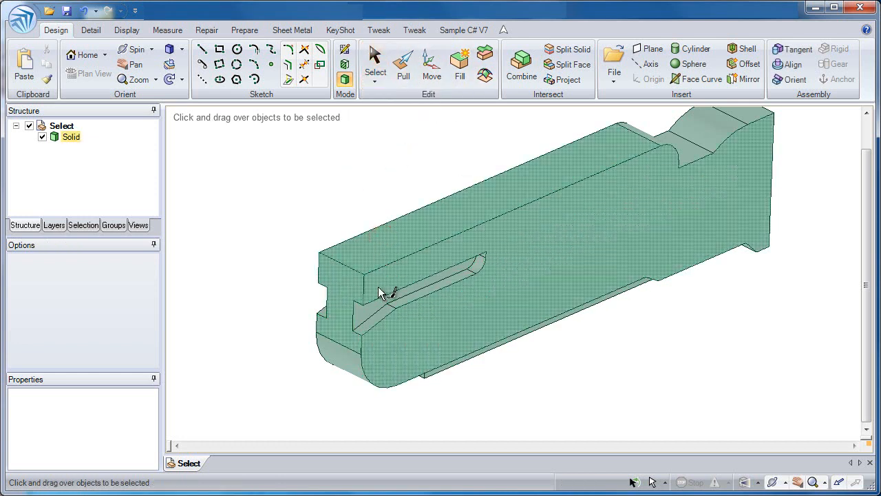
click(375, 62)
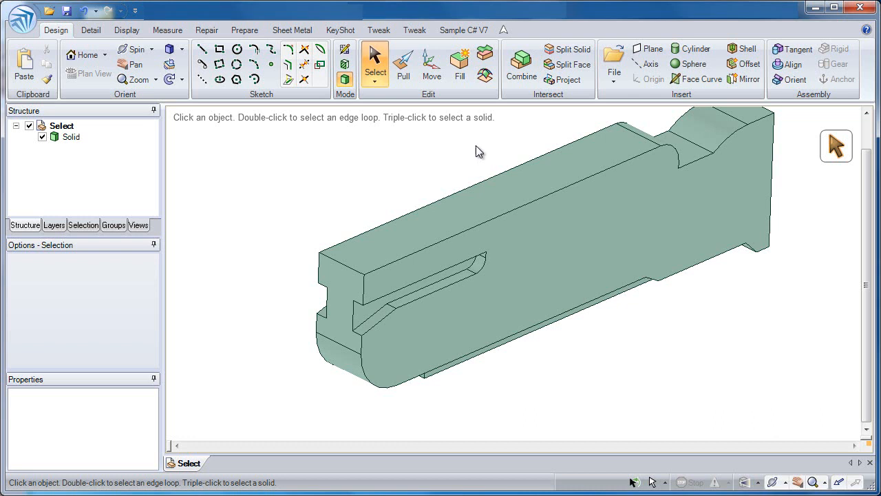
Step: Pick the long side face, then the slot's lower edge, then the vertex at the slot end
click(501, 294)
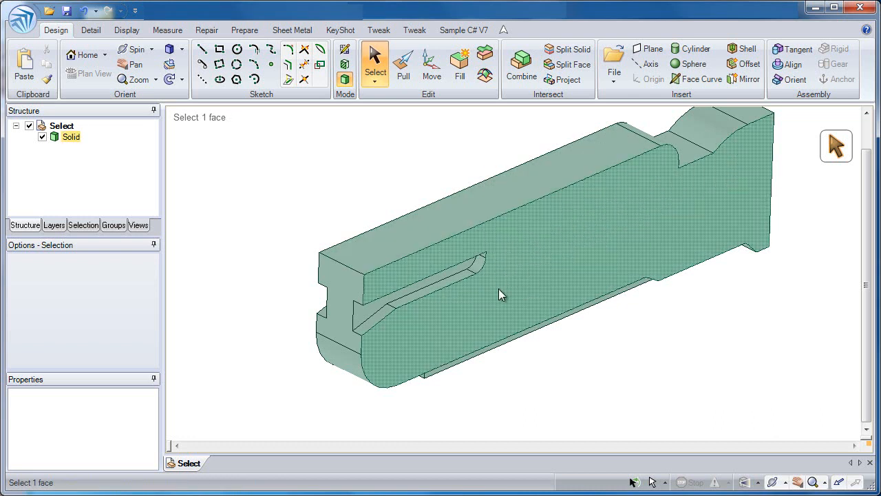
mouse_move(489, 290)
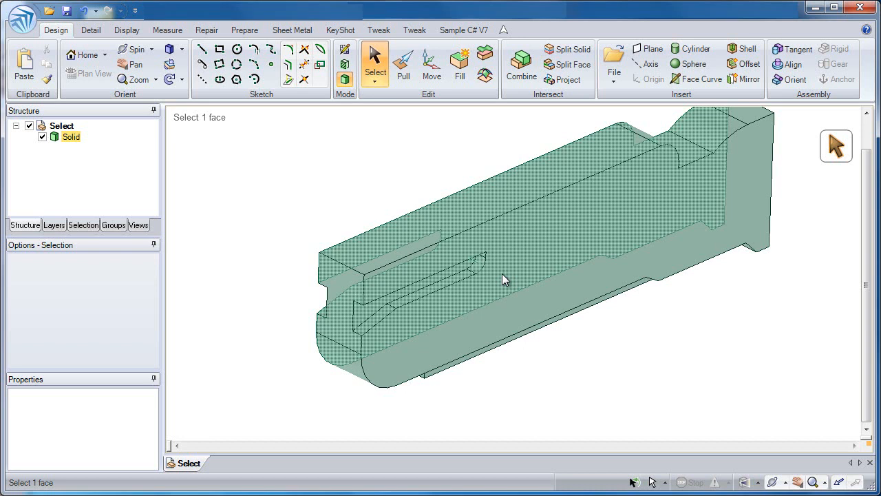
mouse_move(431, 210)
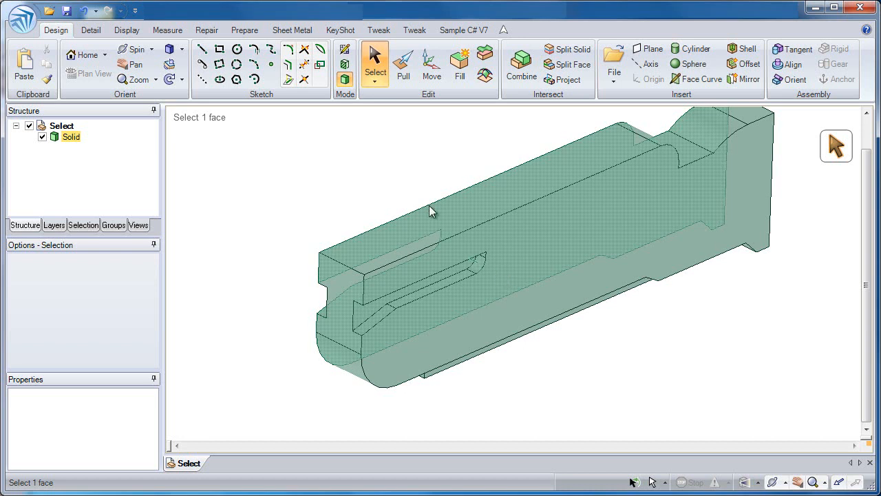
click(461, 289)
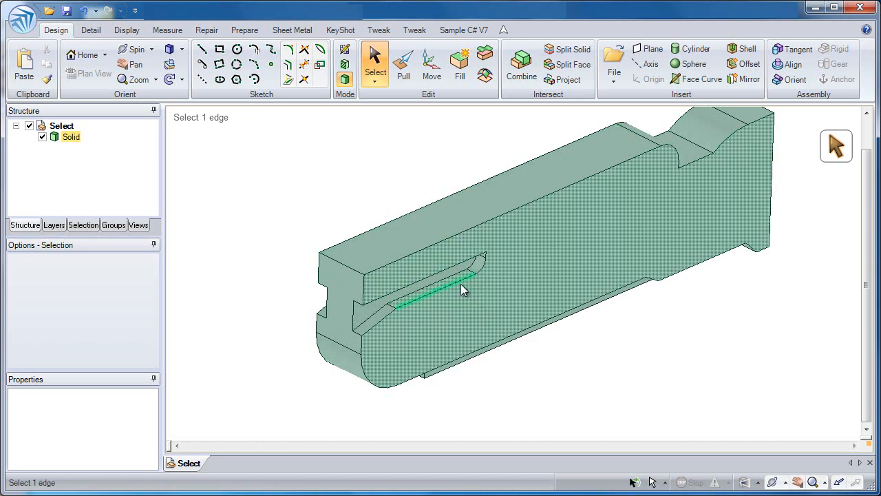
mouse_move(478, 282)
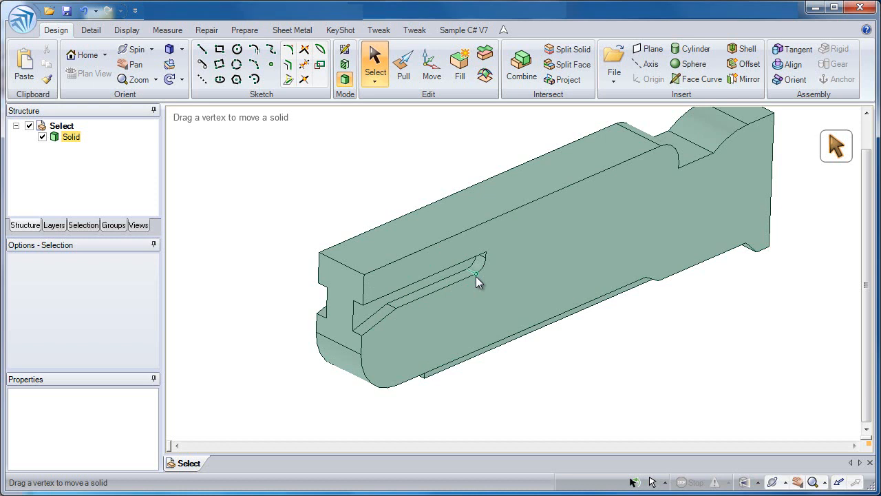
click(475, 275)
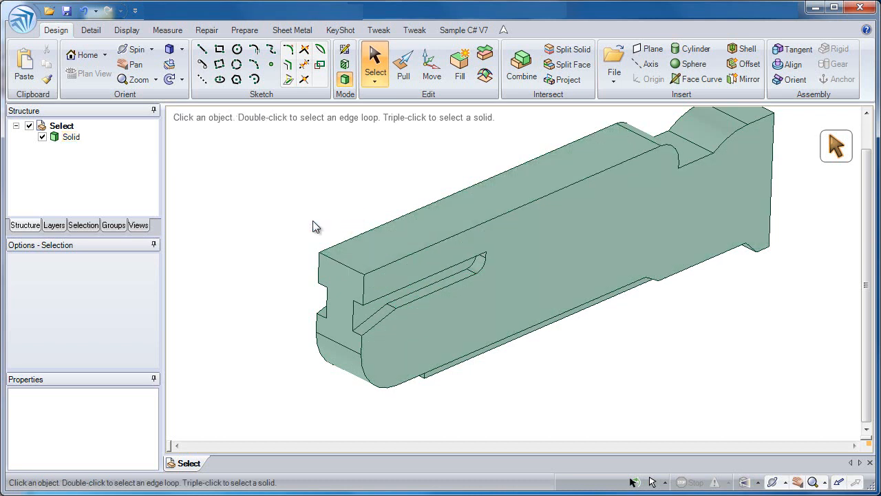
mouse_move(228, 336)
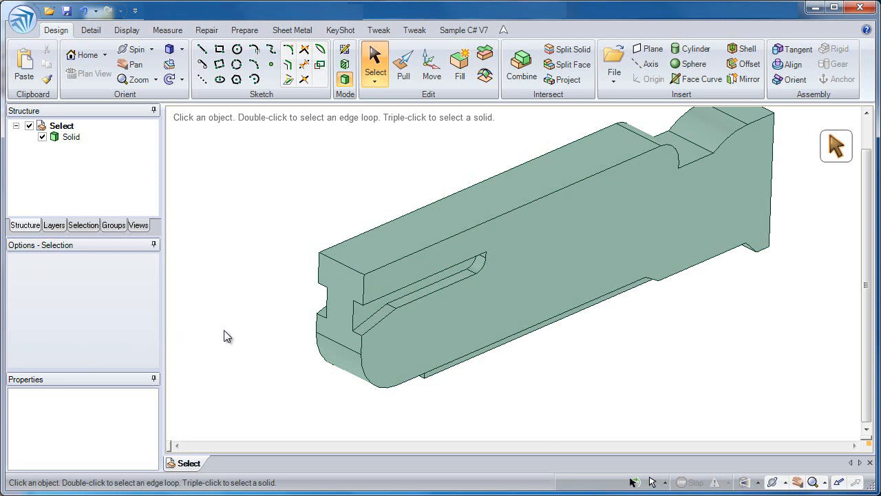
mouse_move(250, 273)
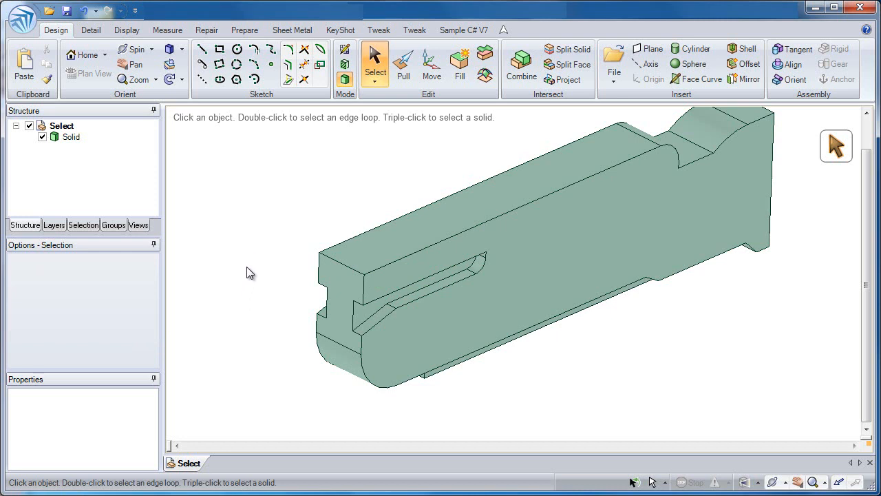
mouse_move(255, 207)
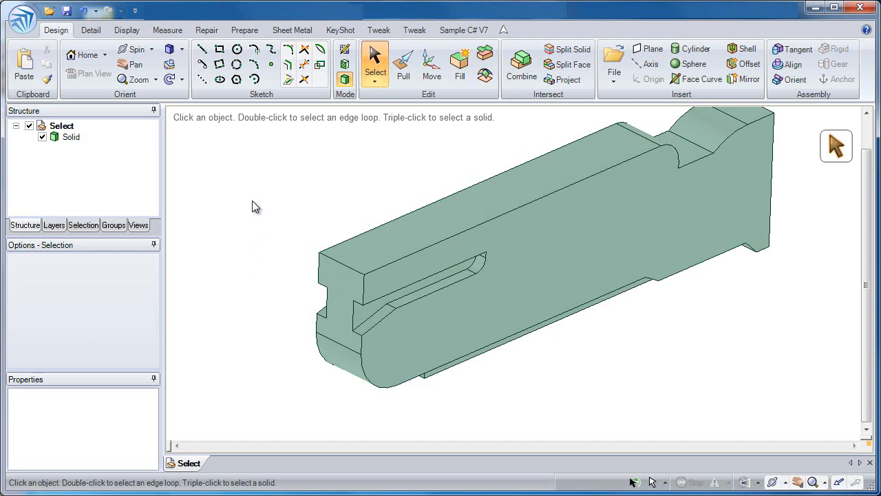
mouse_move(228, 142)
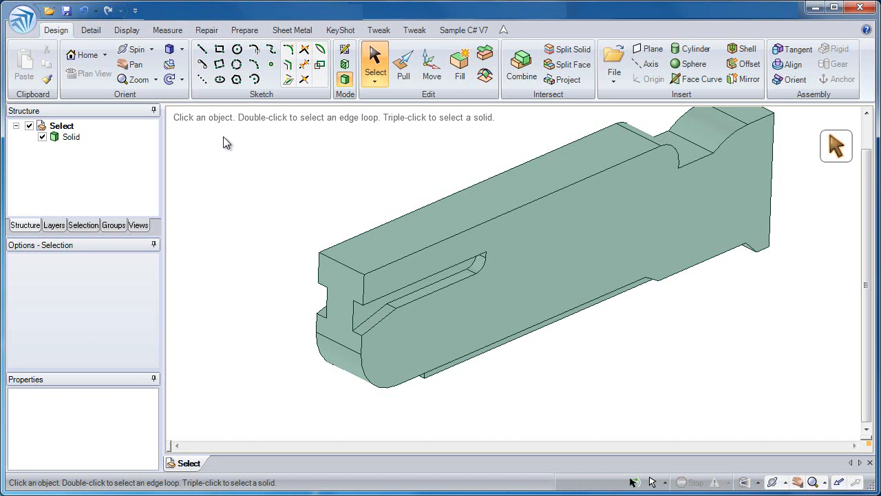